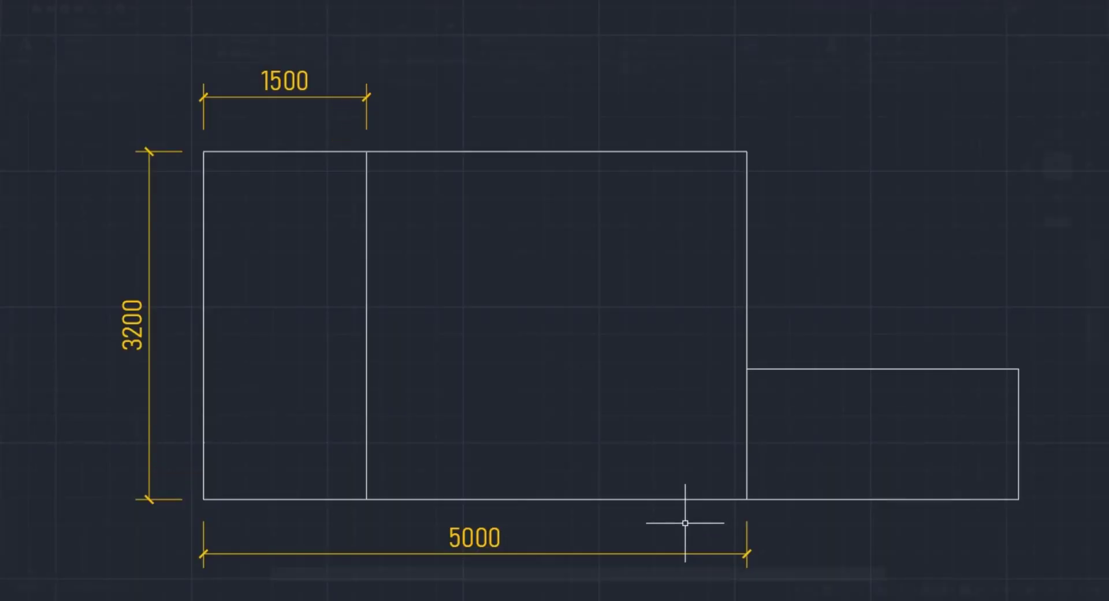
Dimension the plan's left wall as 3200 and start the 5000 width below.
click(8, 8)
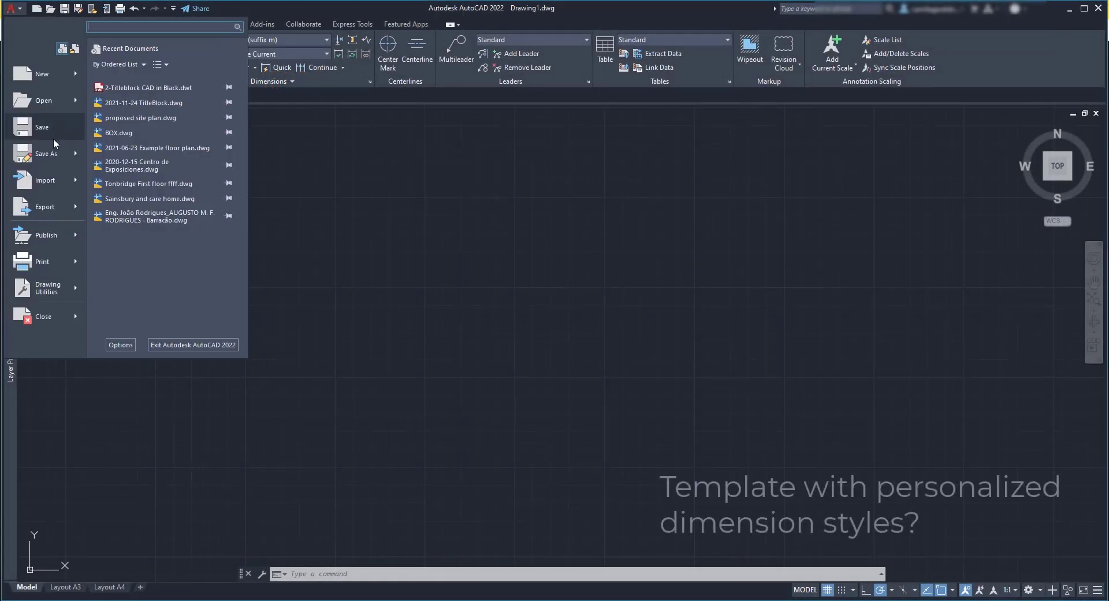
click(46, 154)
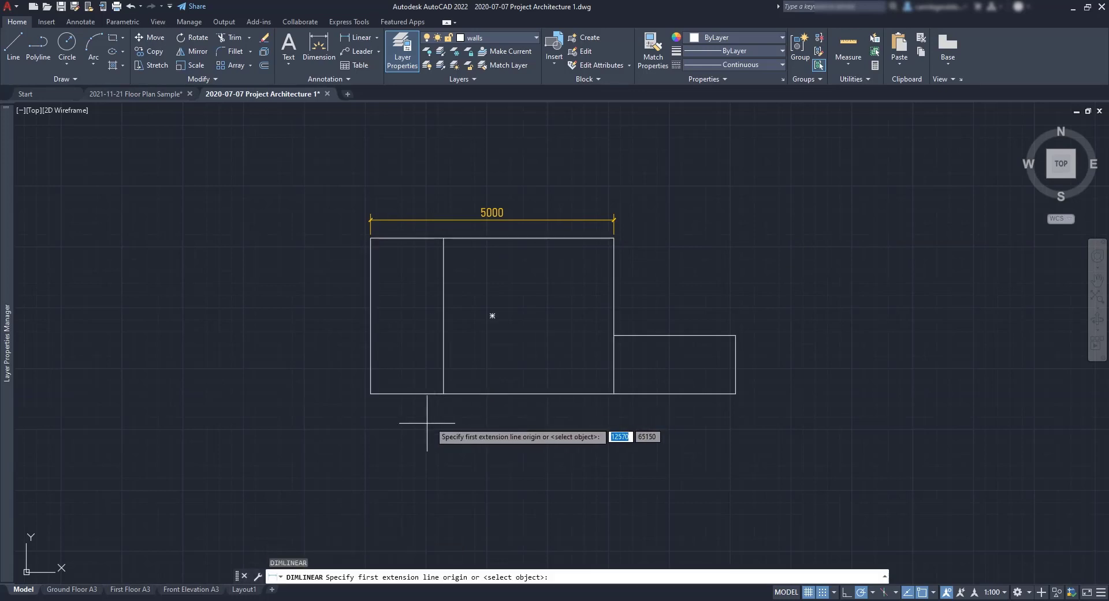
click(370, 238)
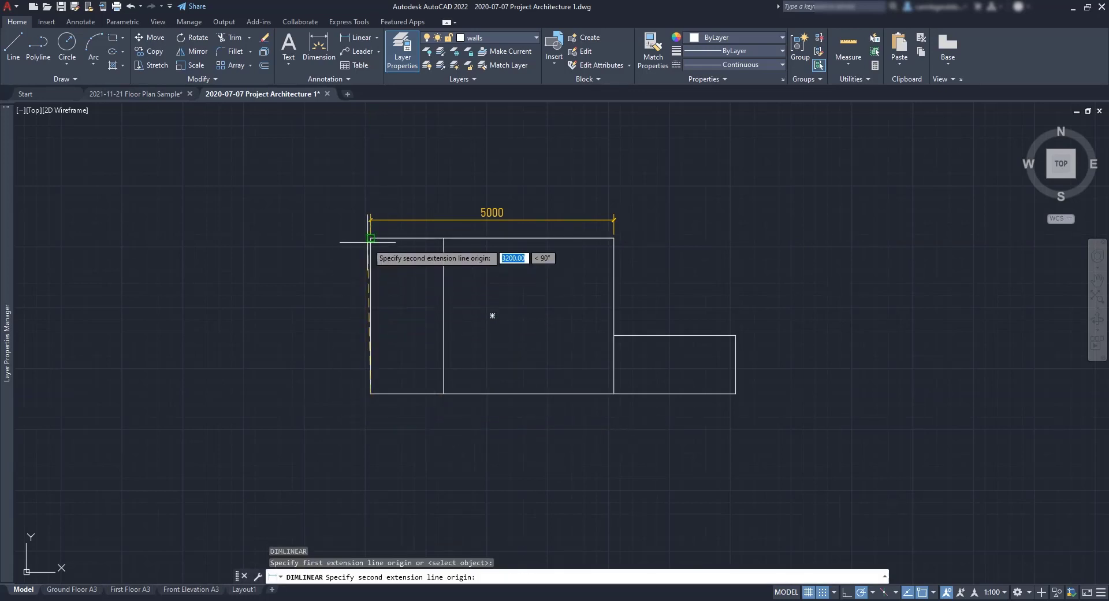
click(347, 238)
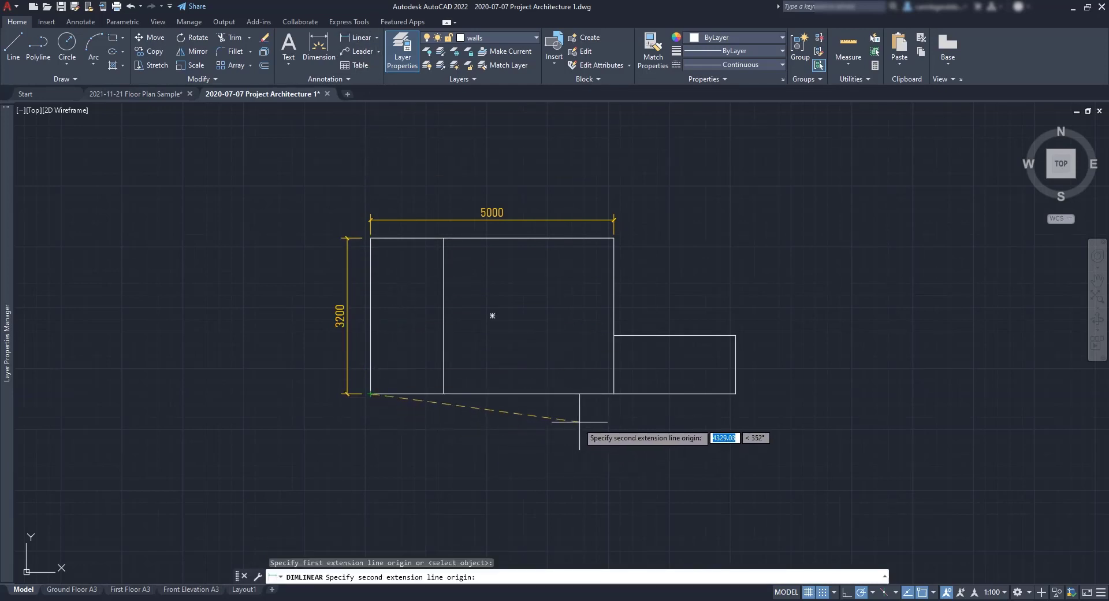
click(613, 392)
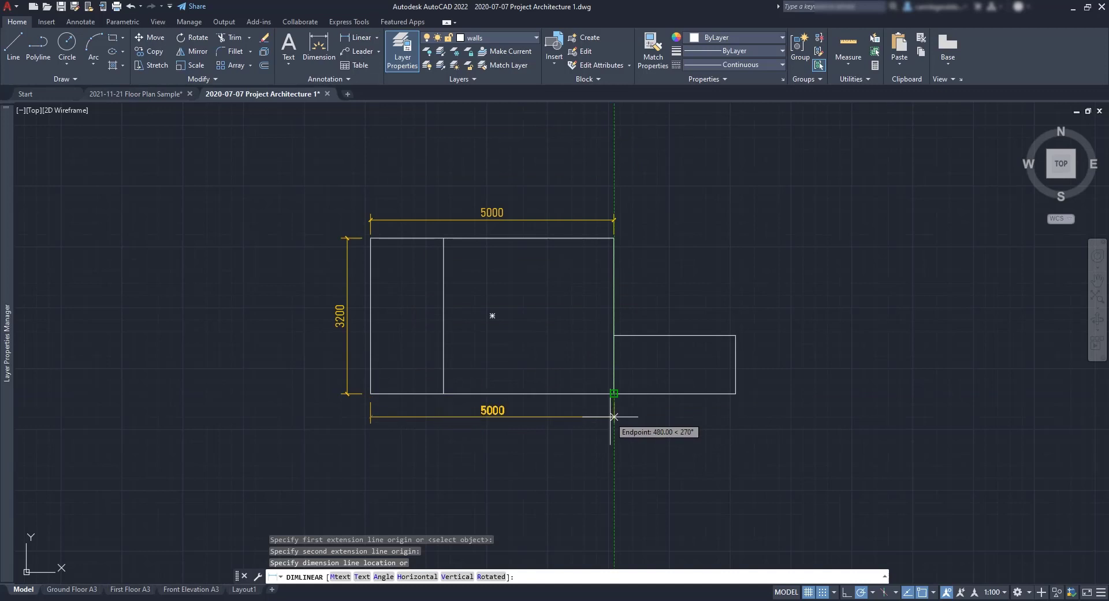
mouse_move(614, 424)
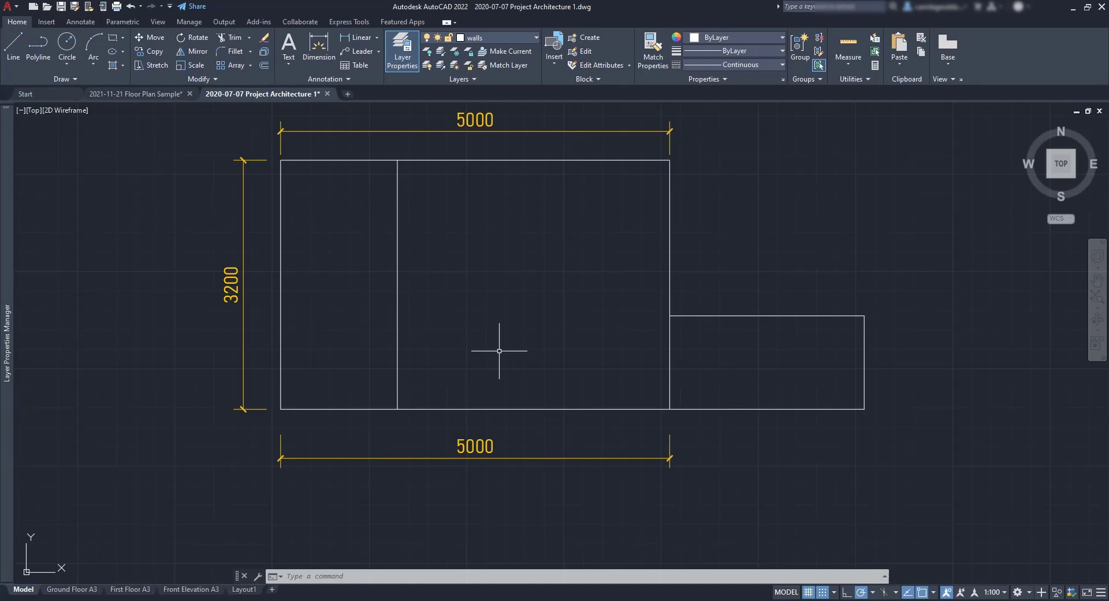
mouse_move(286, 147)
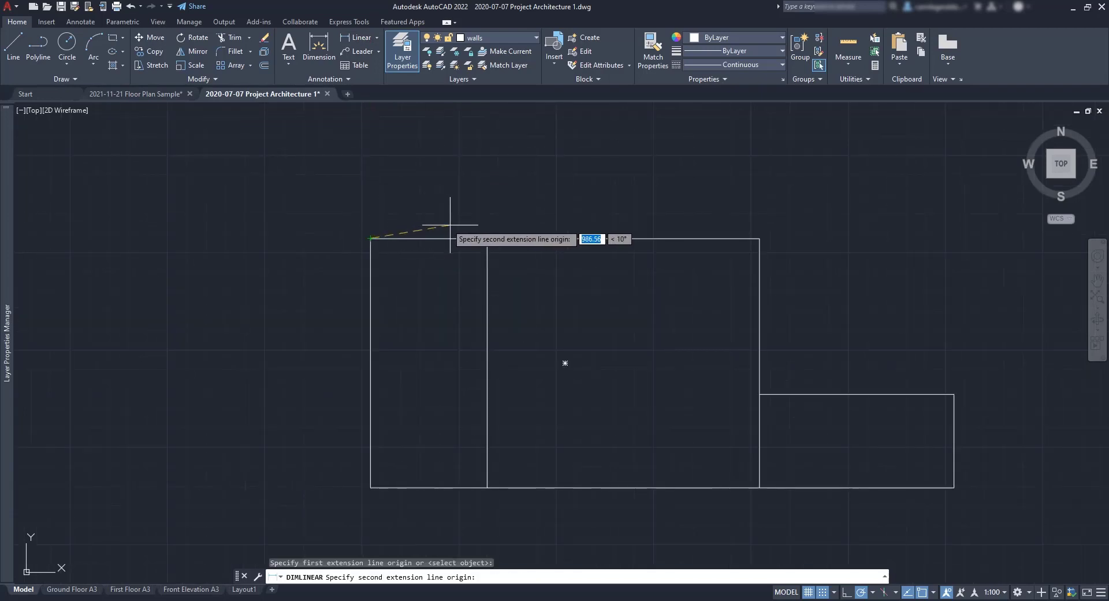
Add the 1500 top width, then a 500-offset height and a bottom width dimension.
click(486, 236)
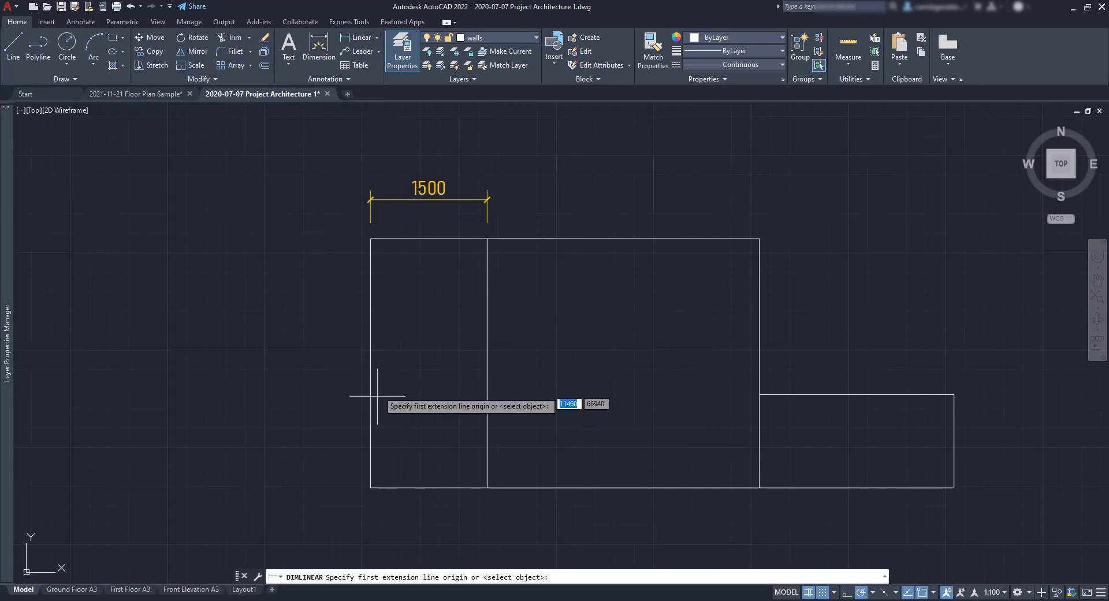
click(371, 486)
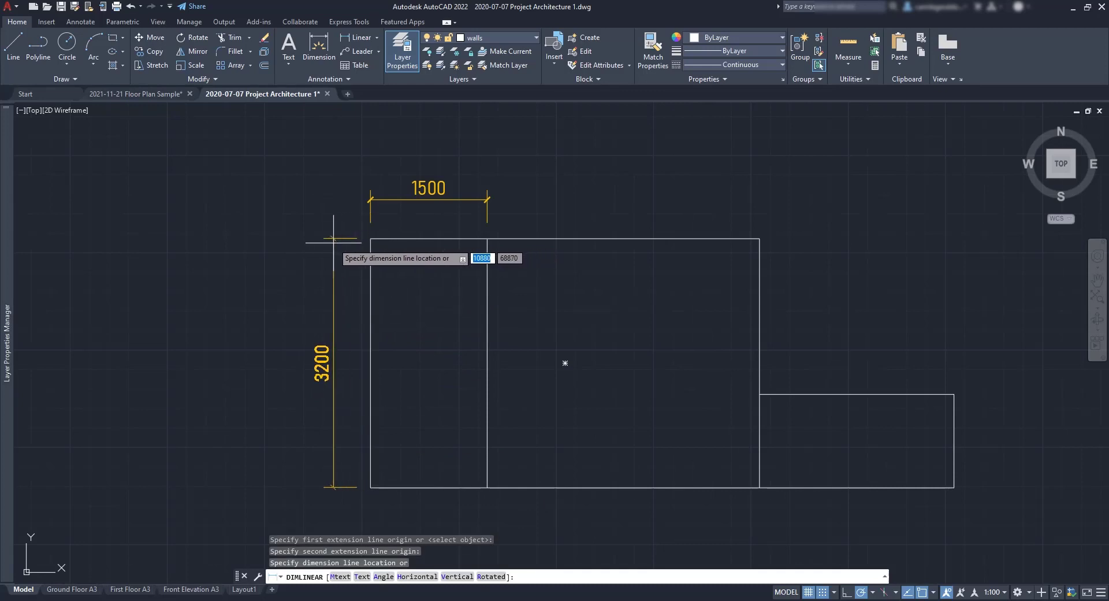
mouse_move(370, 239)
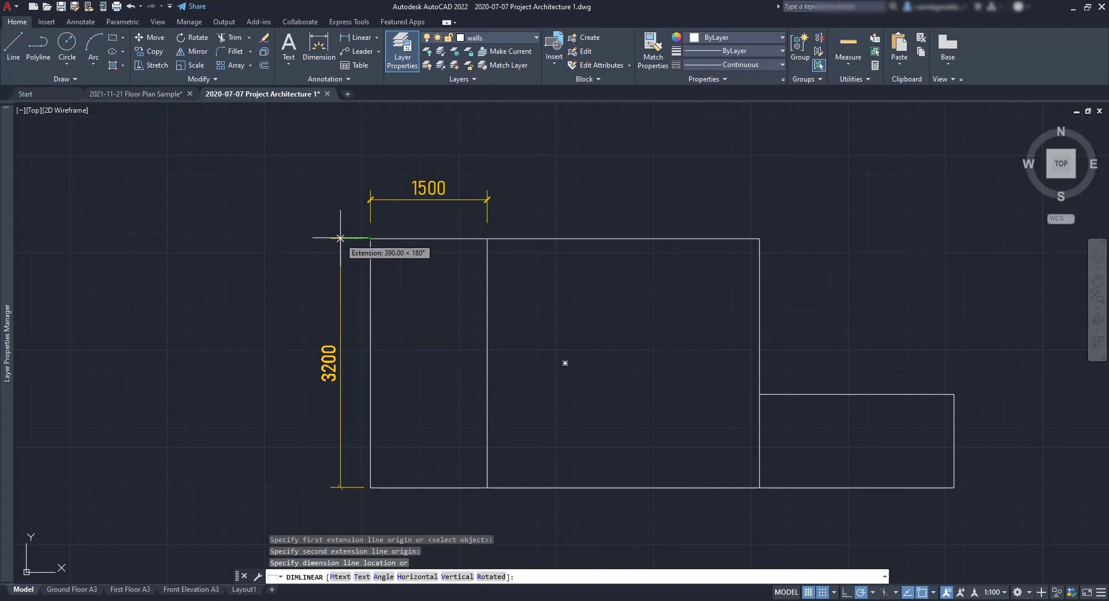
text(500)
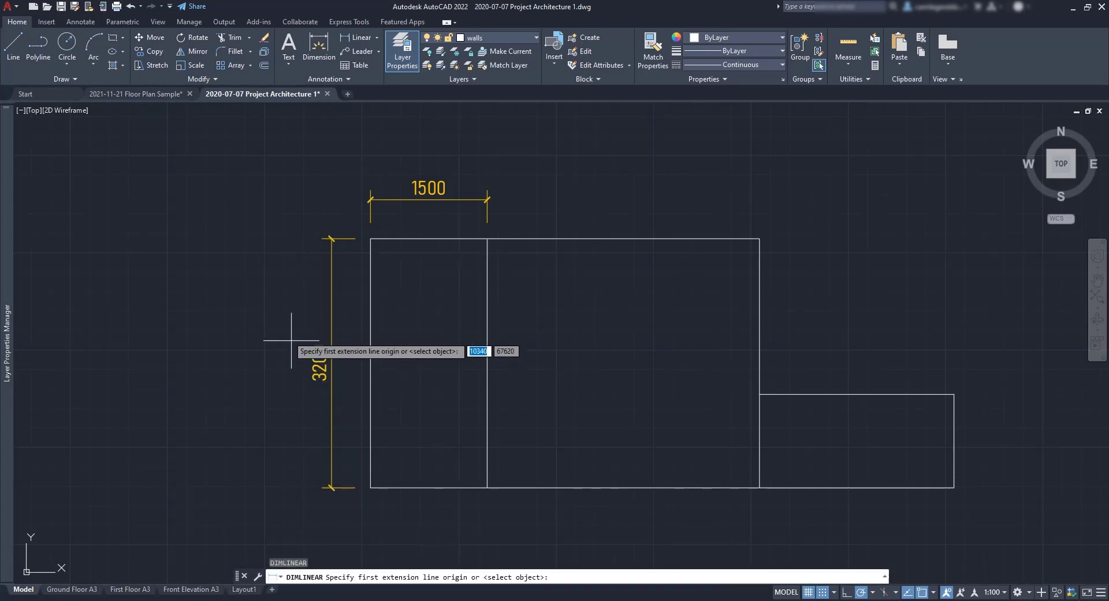
click(368, 503)
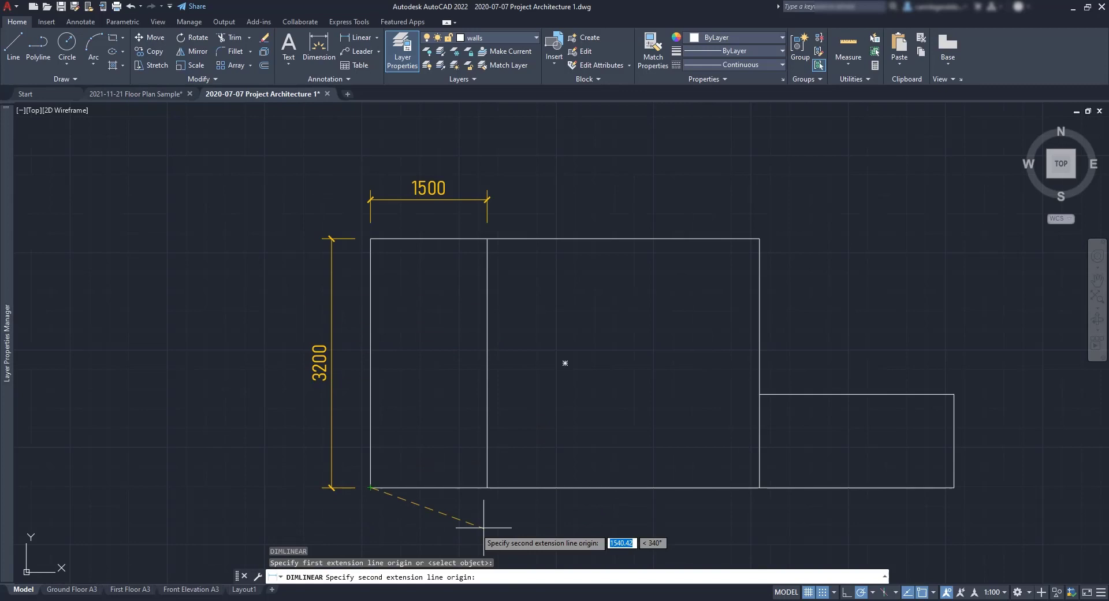
click(761, 487)
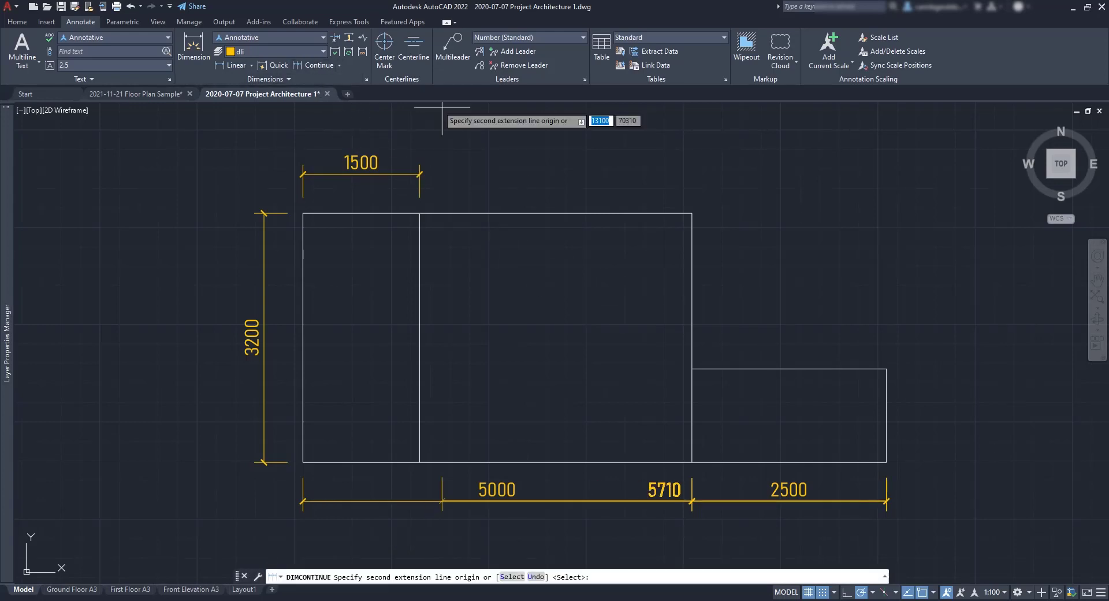
mouse_move(432, 162)
text(S)
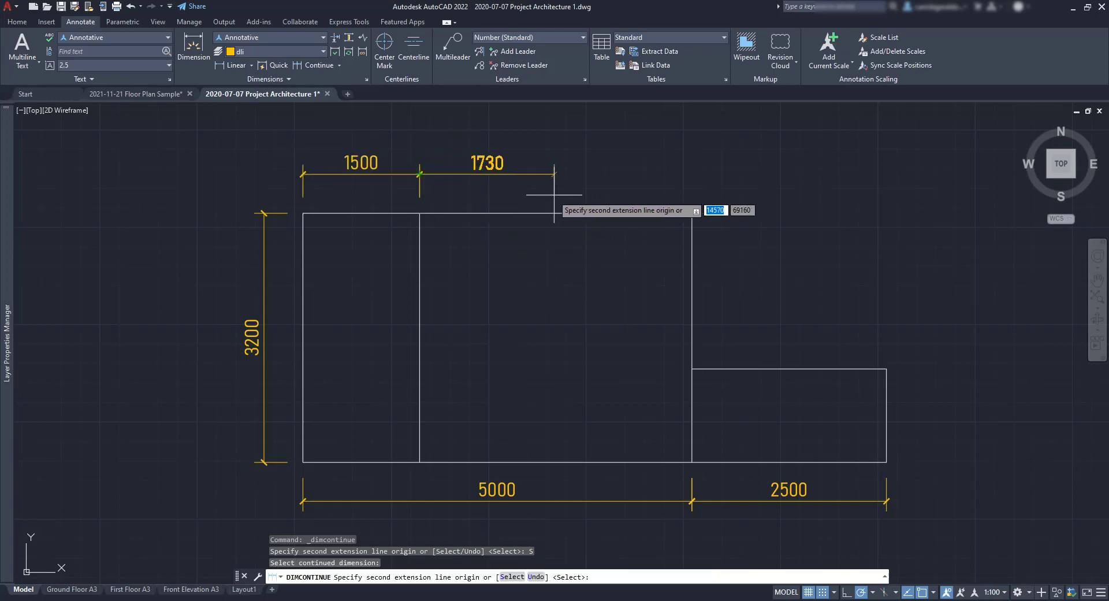
Continue the top dimension chain to the next wall corner.
click(692, 212)
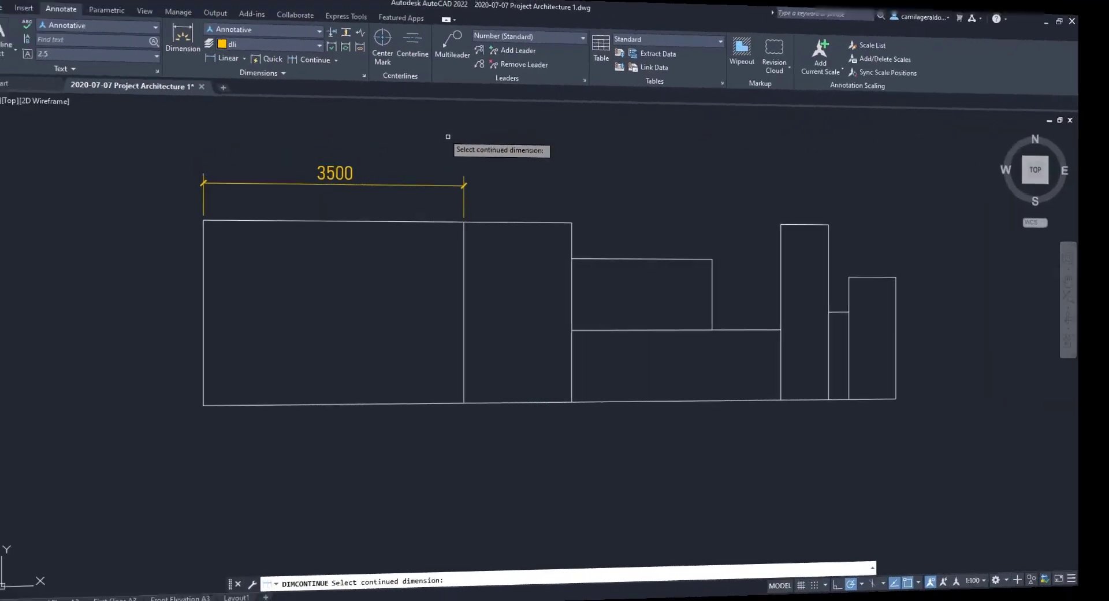
Continue from the 3500 dimension through 1500, 2000, 1000, 700, 300, 700 to the last corner.
click(464, 190)
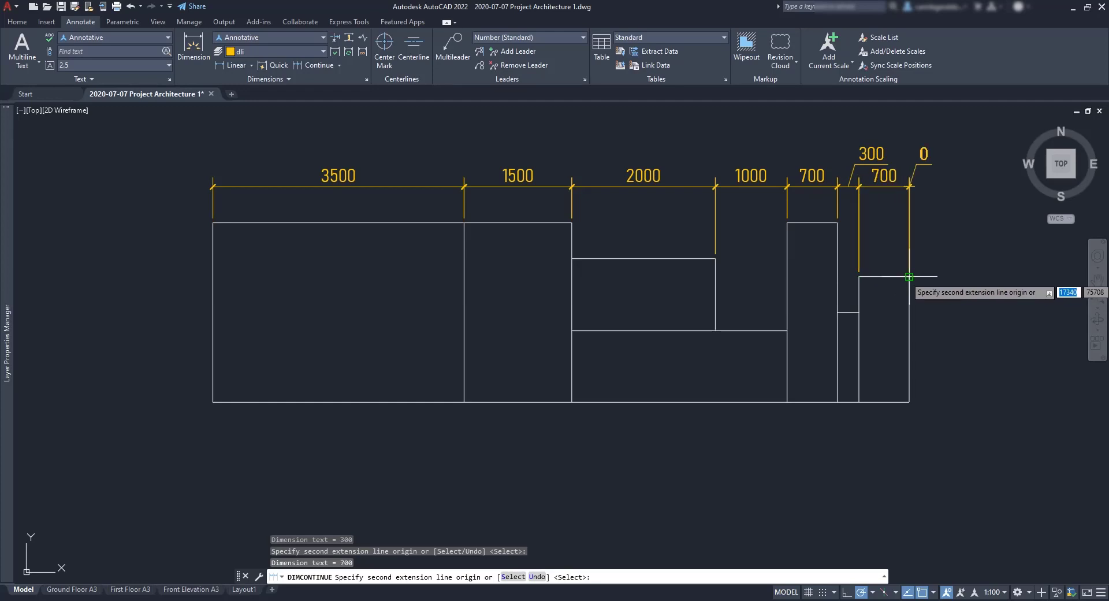
click(909, 277)
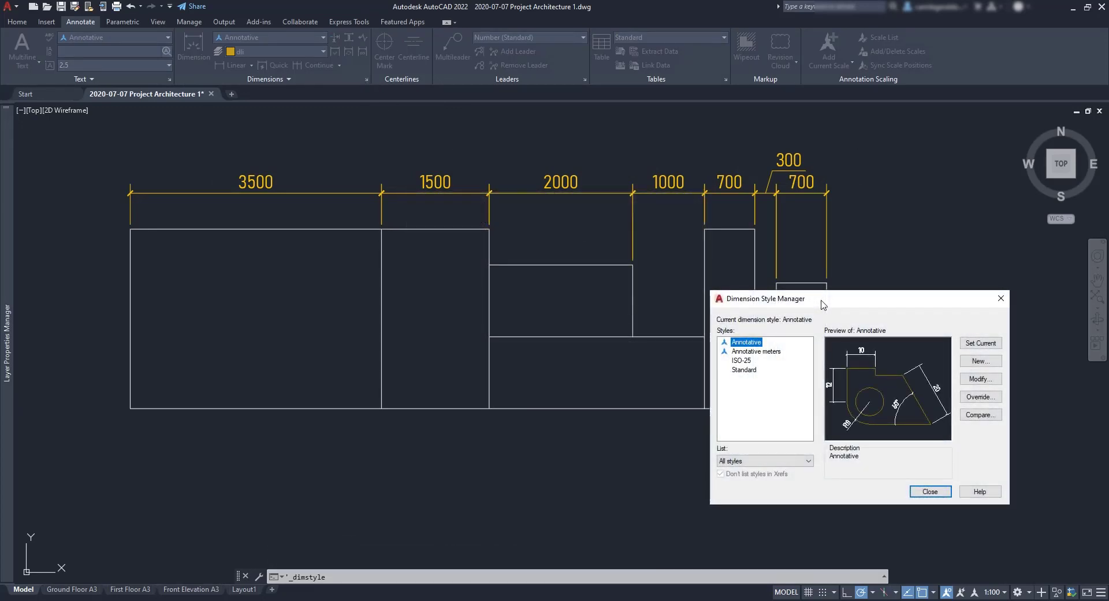
mouse_move(981, 379)
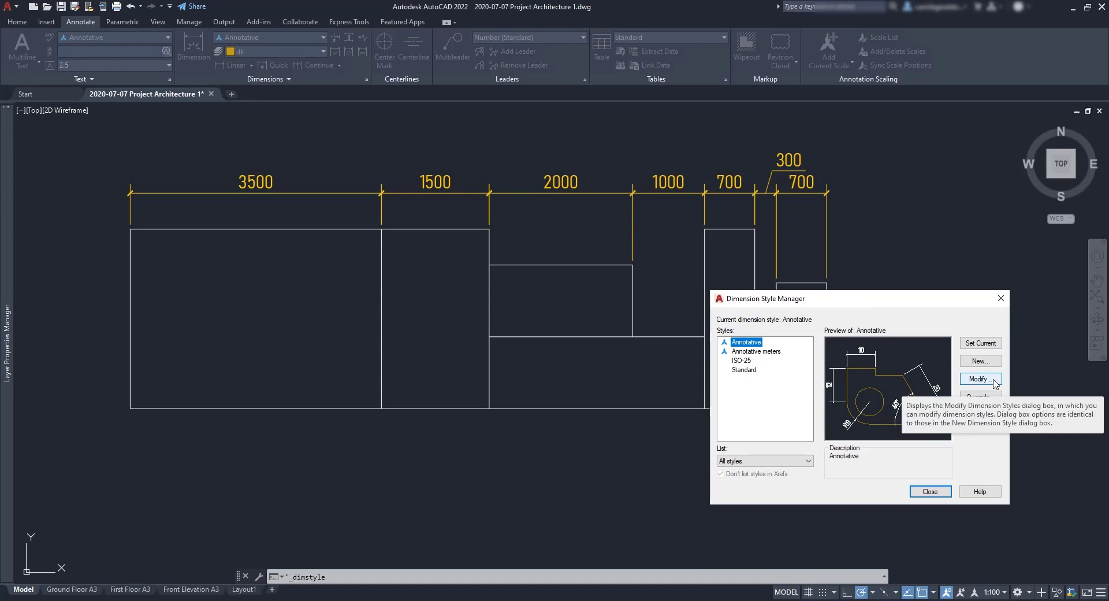
Modify Annotative with fixed-length extension lines of 3, close the manager, and switch to Front Elevation A3.
click(980, 379)
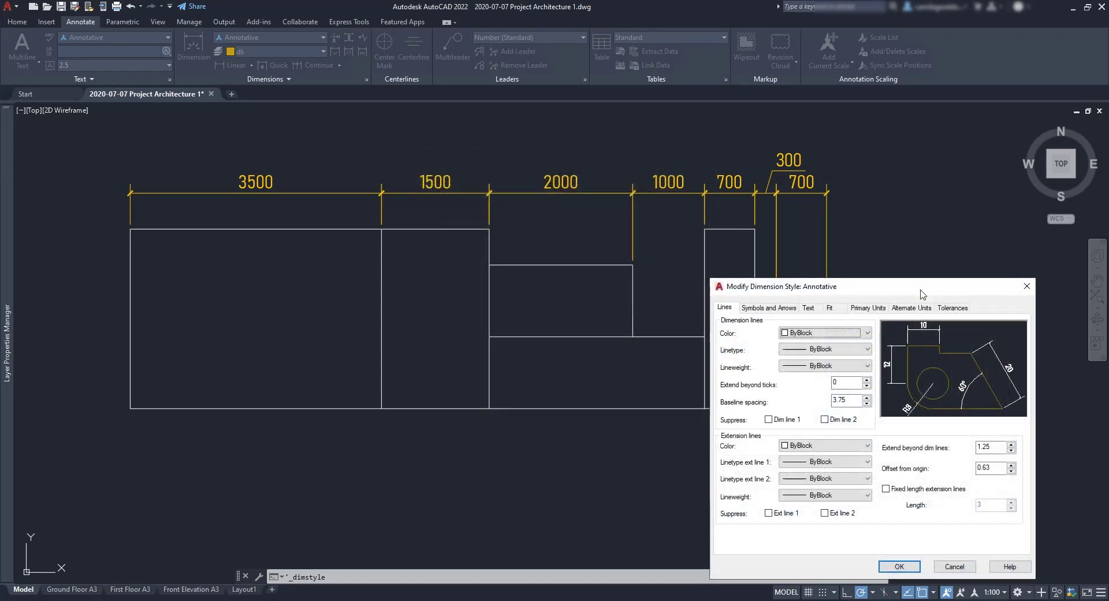
mouse_move(897, 466)
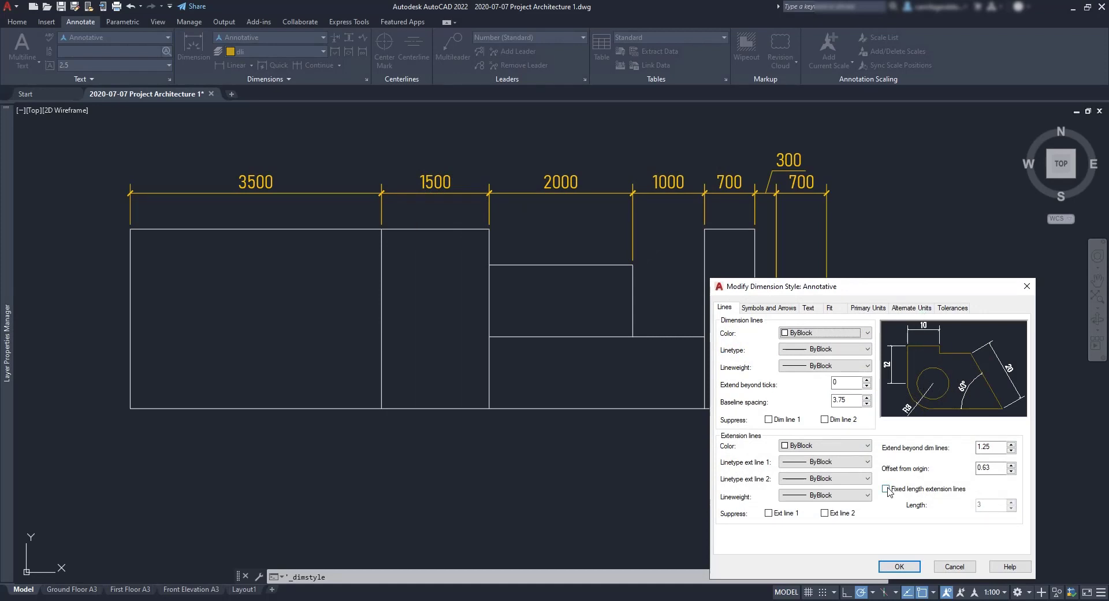
click(888, 488)
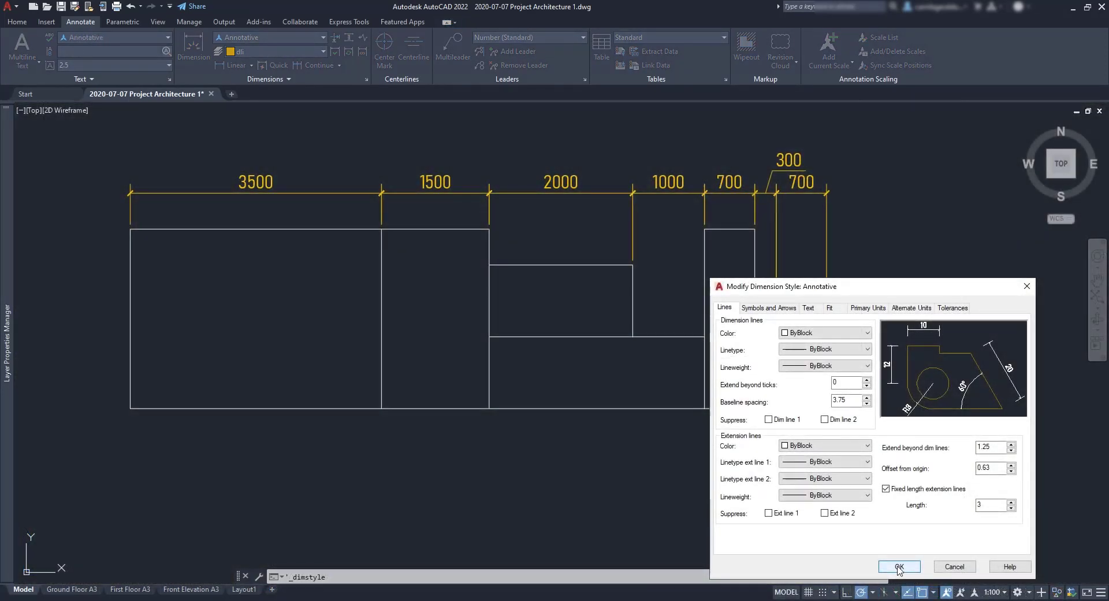
click(899, 566)
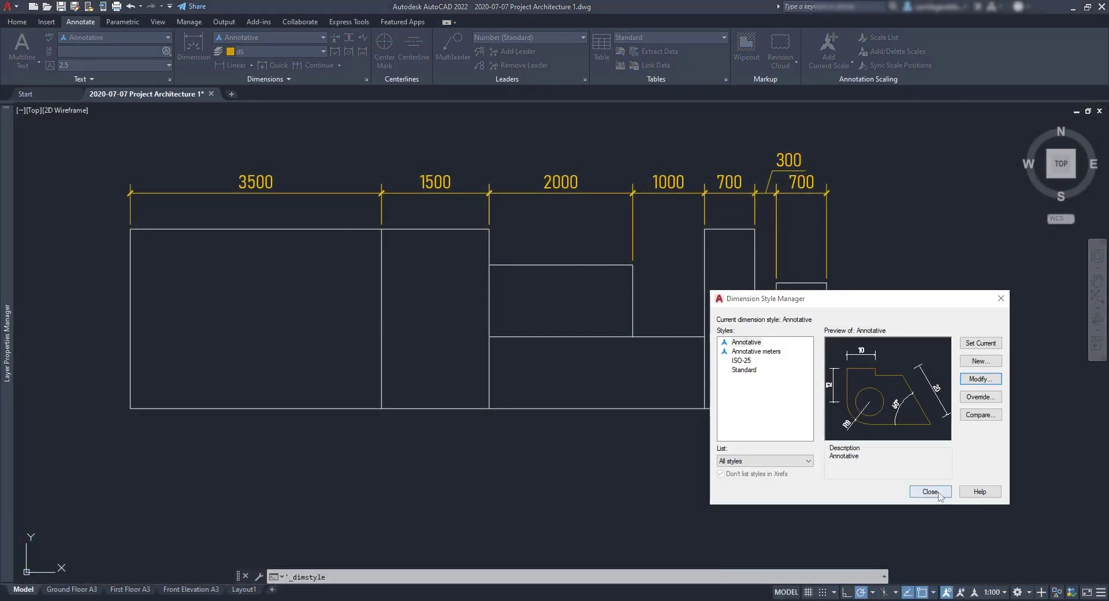
click(931, 492)
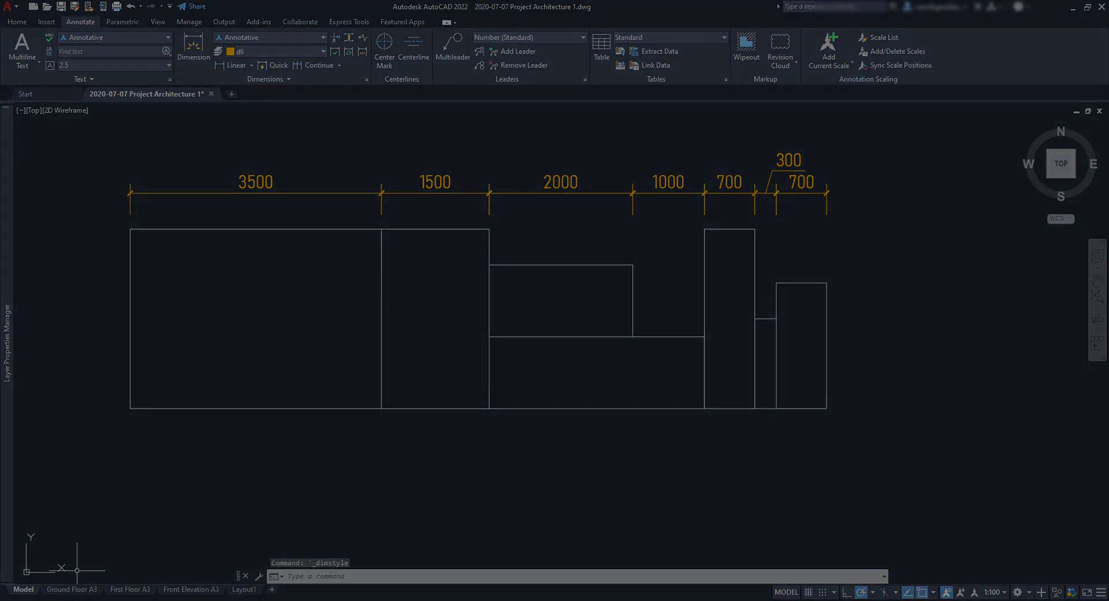
click(193, 589)
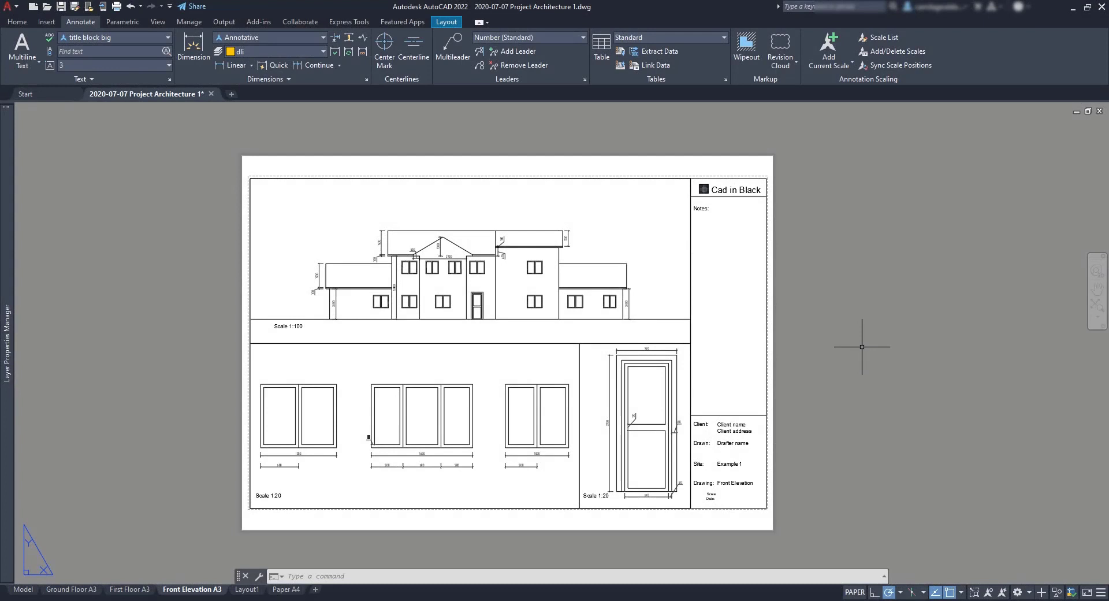
mouse_move(860, 352)
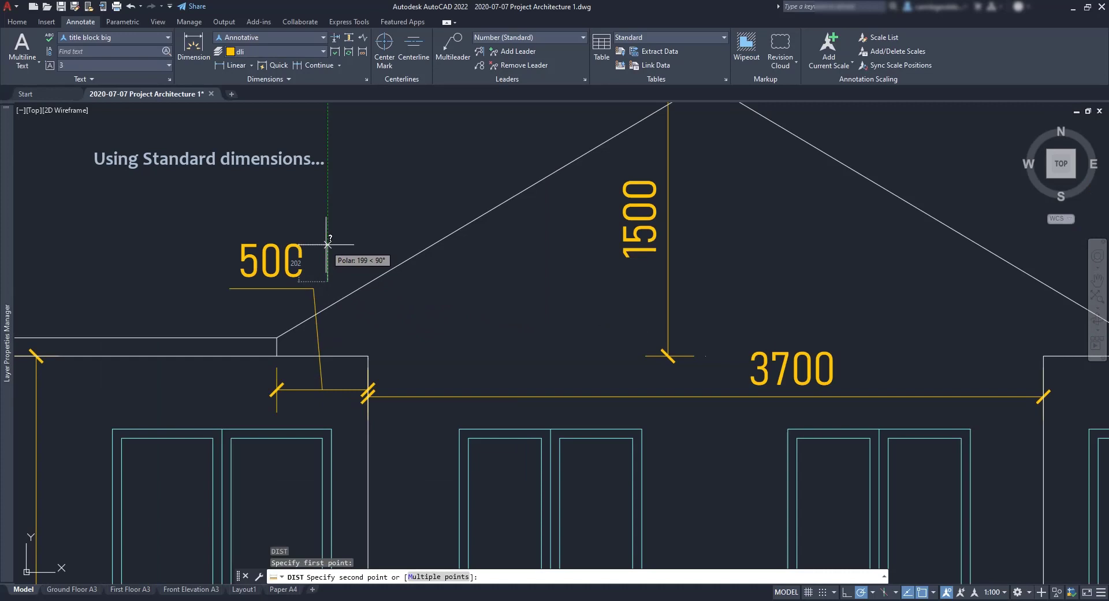
mouse_move(328, 244)
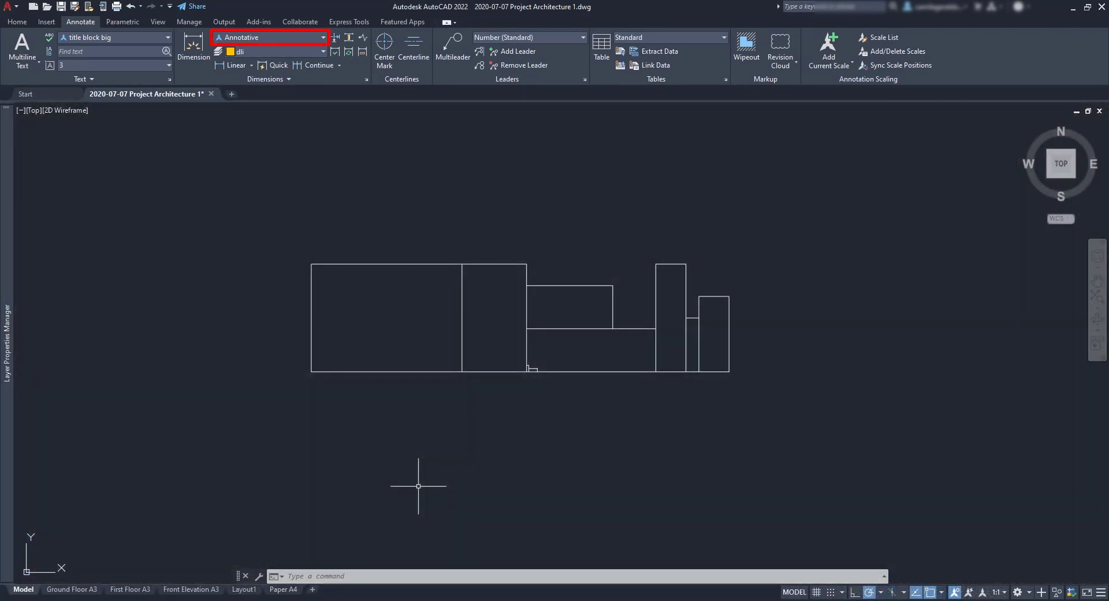
mouse_move(415, 488)
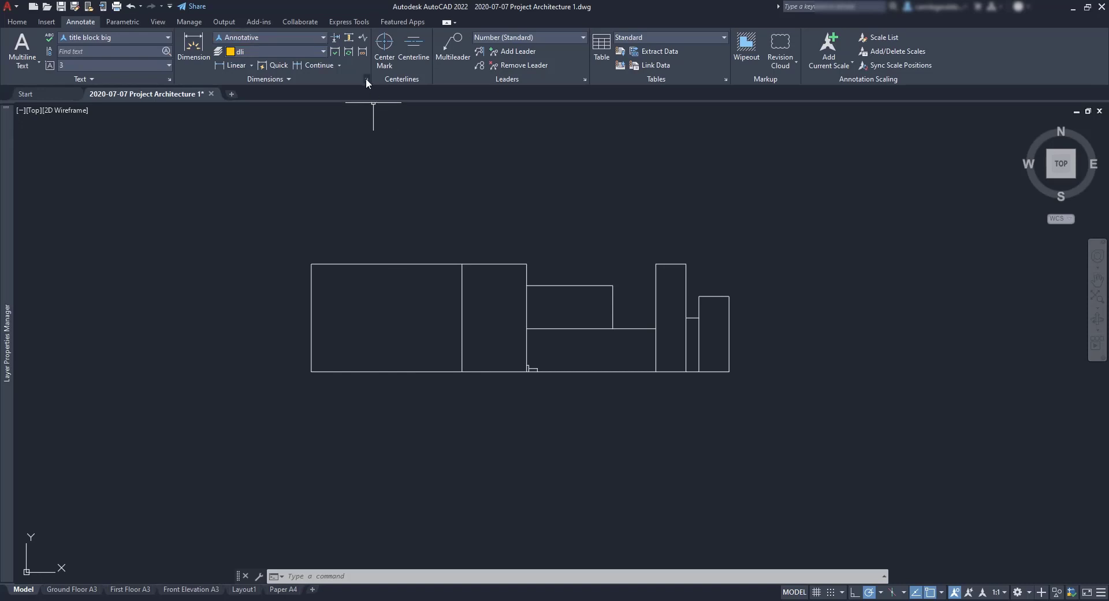
Open the Dimension Style Manager and modify Annotative, showing its Text tab.
click(363, 79)
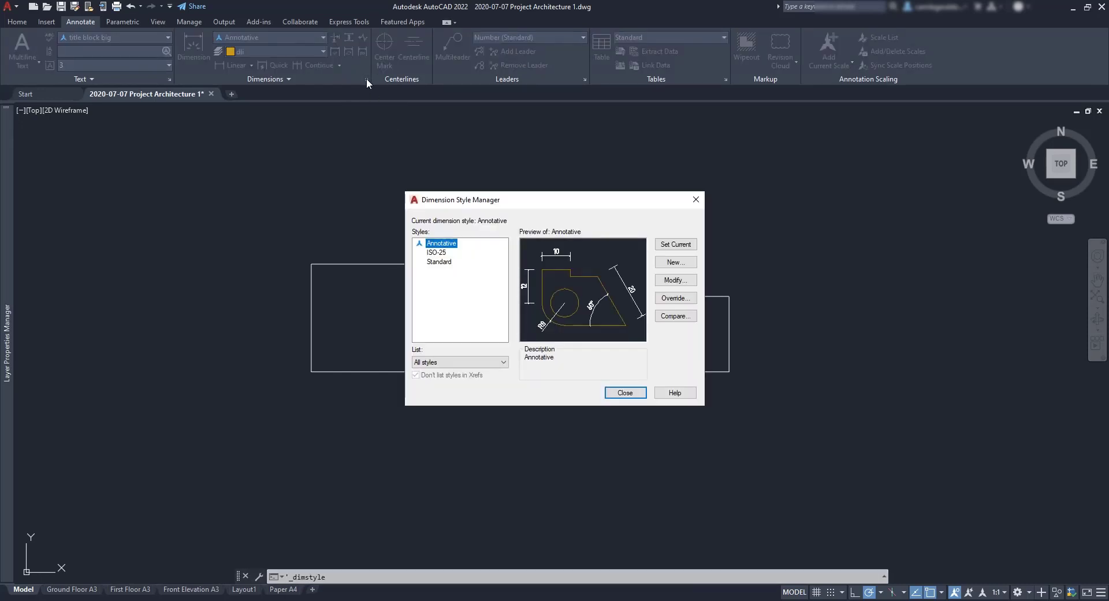
mouse_move(449, 253)
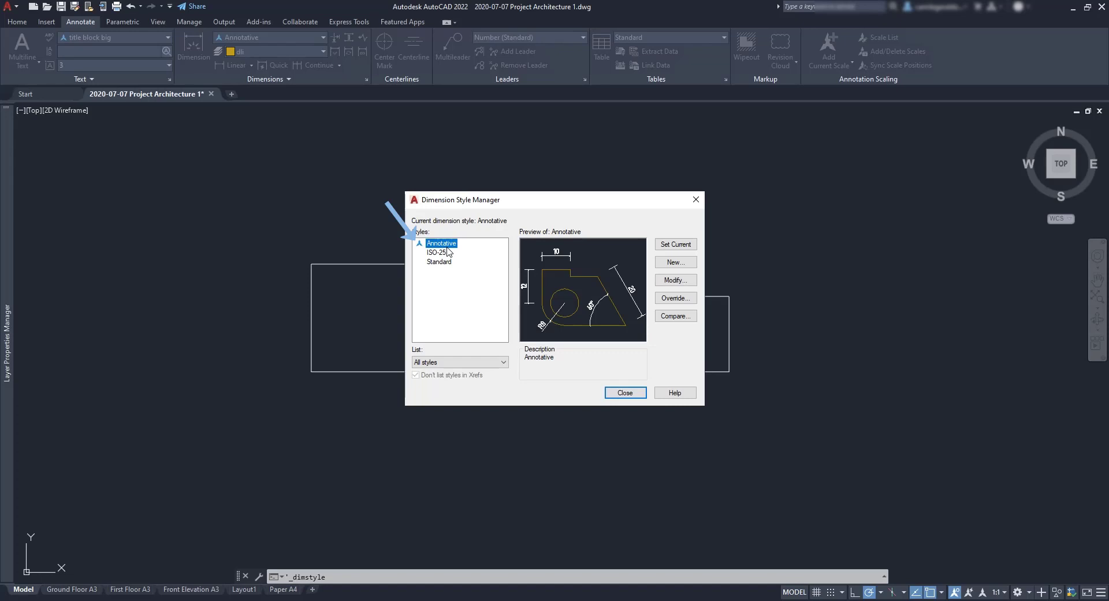
mouse_move(679, 290)
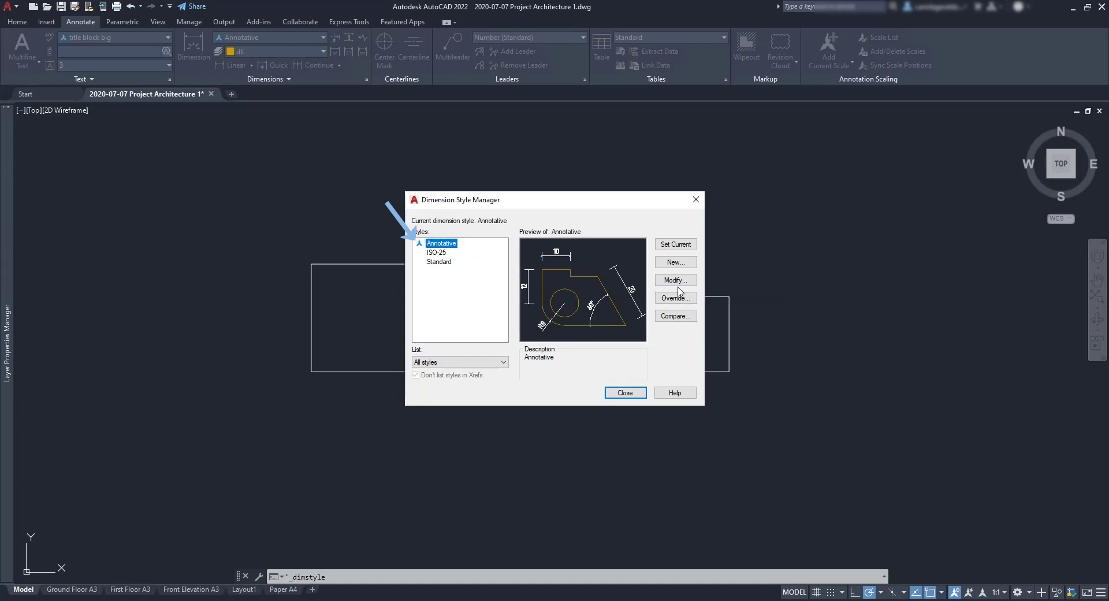
click(675, 280)
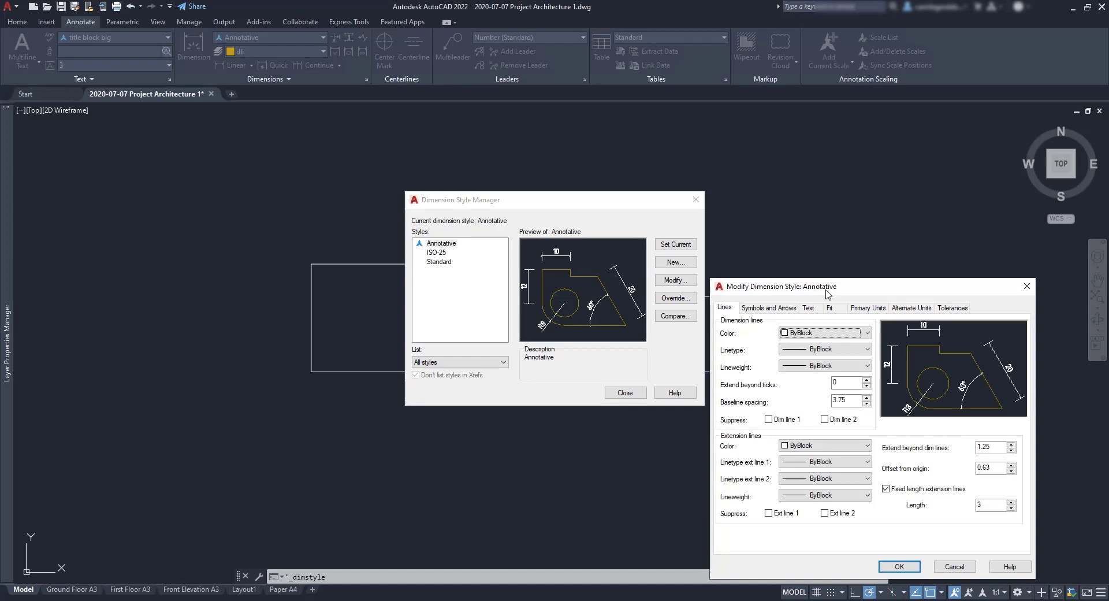
click(777, 224)
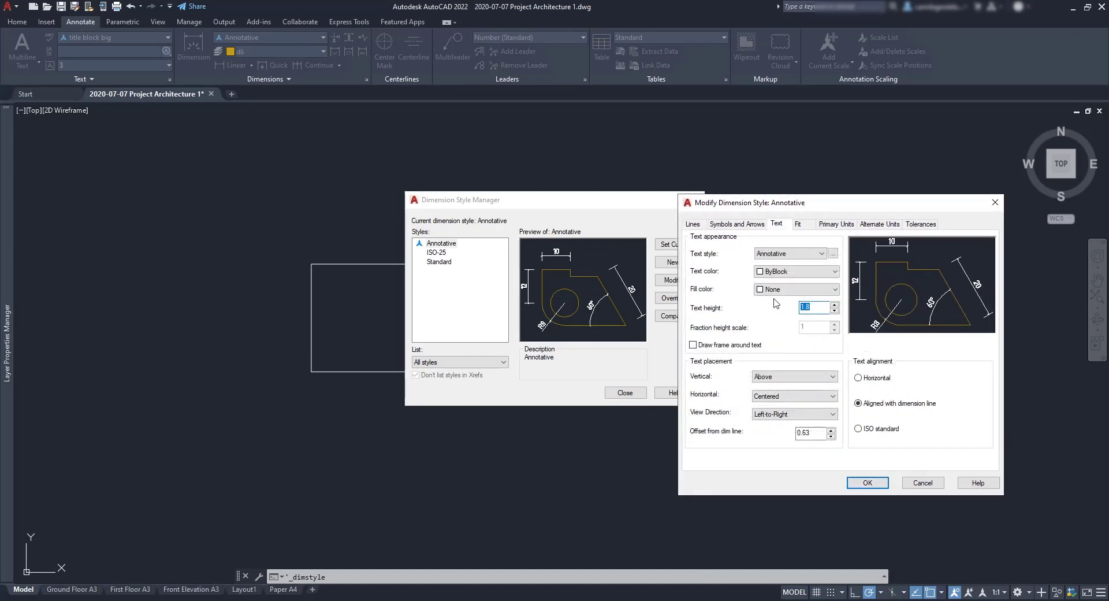
Enter 2.5 as the Annotative style's text height.
text(2.5)
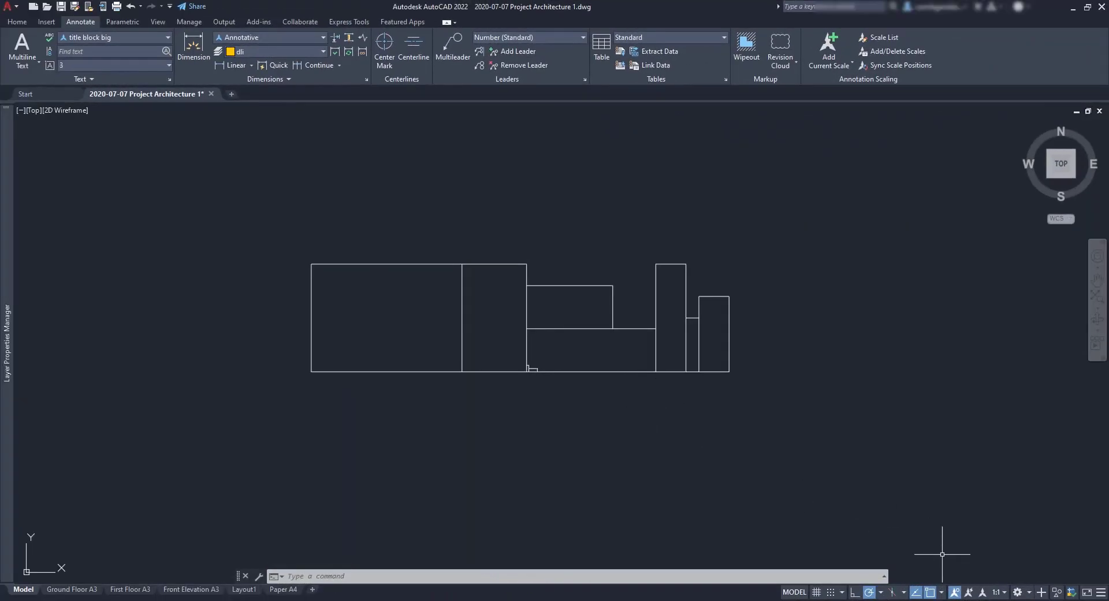
Set annotation scale to 1:100 and chain top-edge dimensions 3500, 1500, 2000, 1000, 700, 300.
click(998, 592)
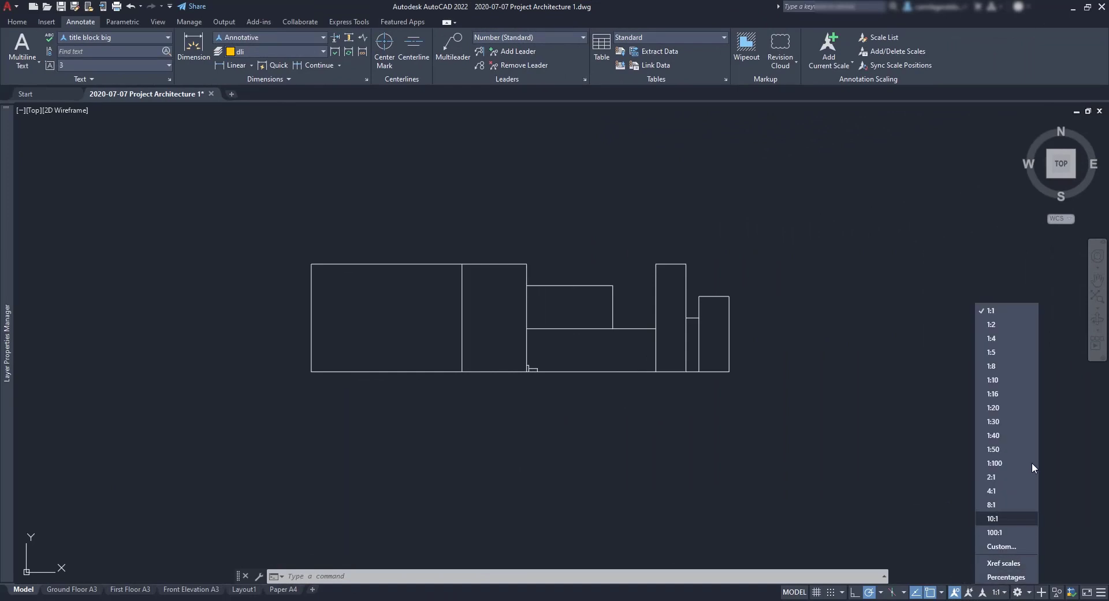
mouse_move(1011, 470)
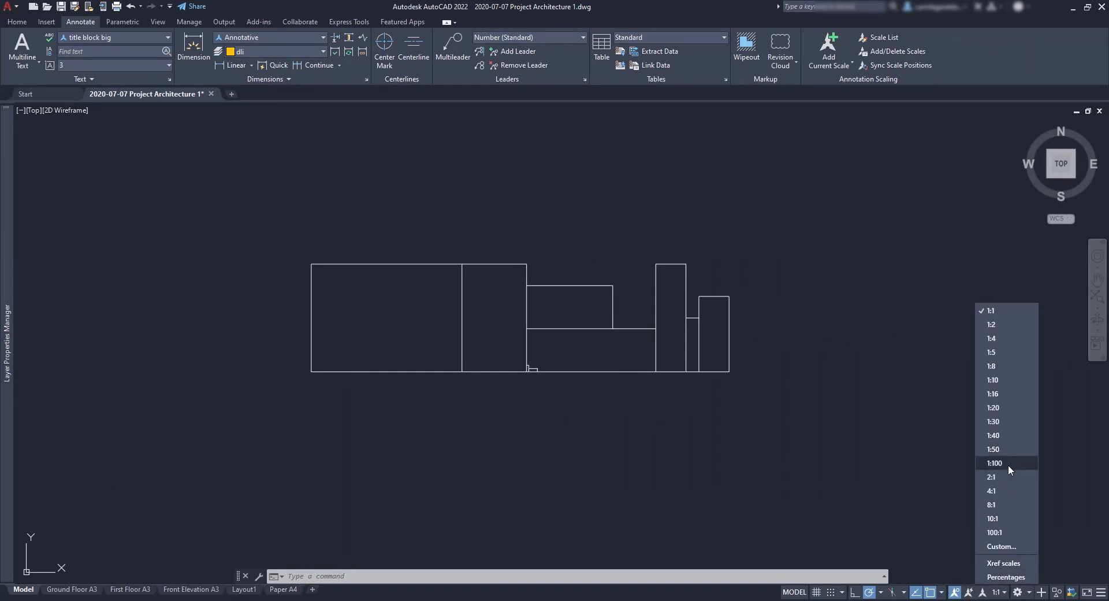
click(994, 463)
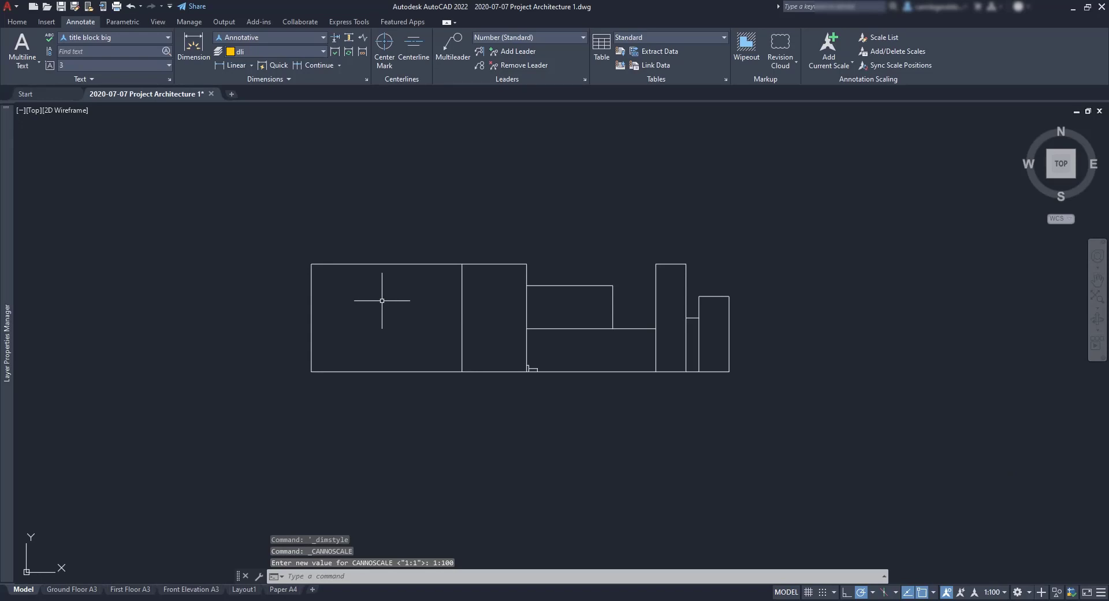
click(311, 264)
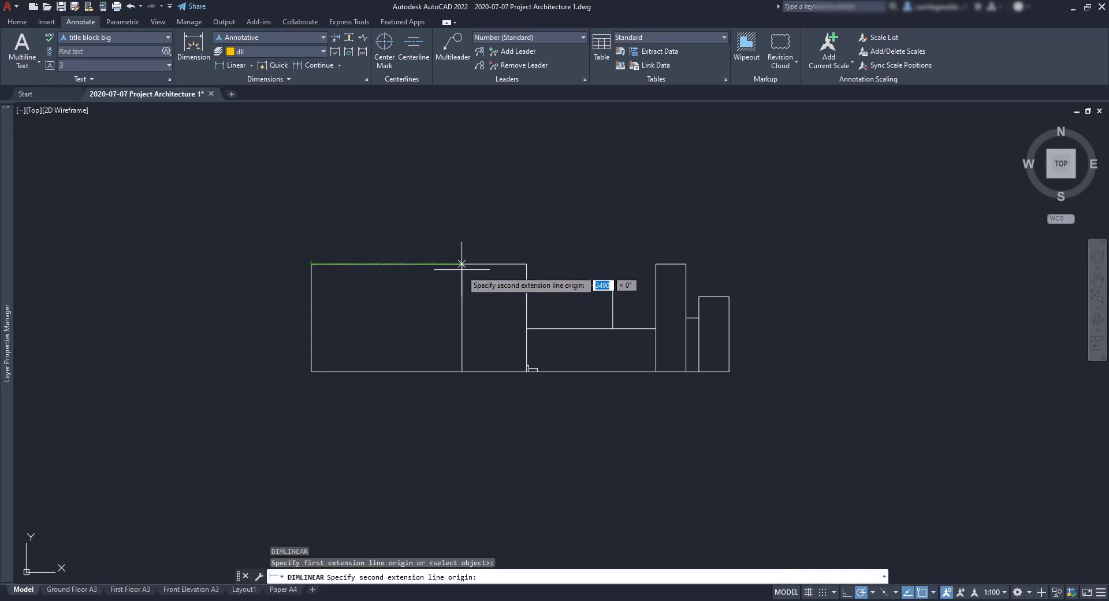
click(699, 296)
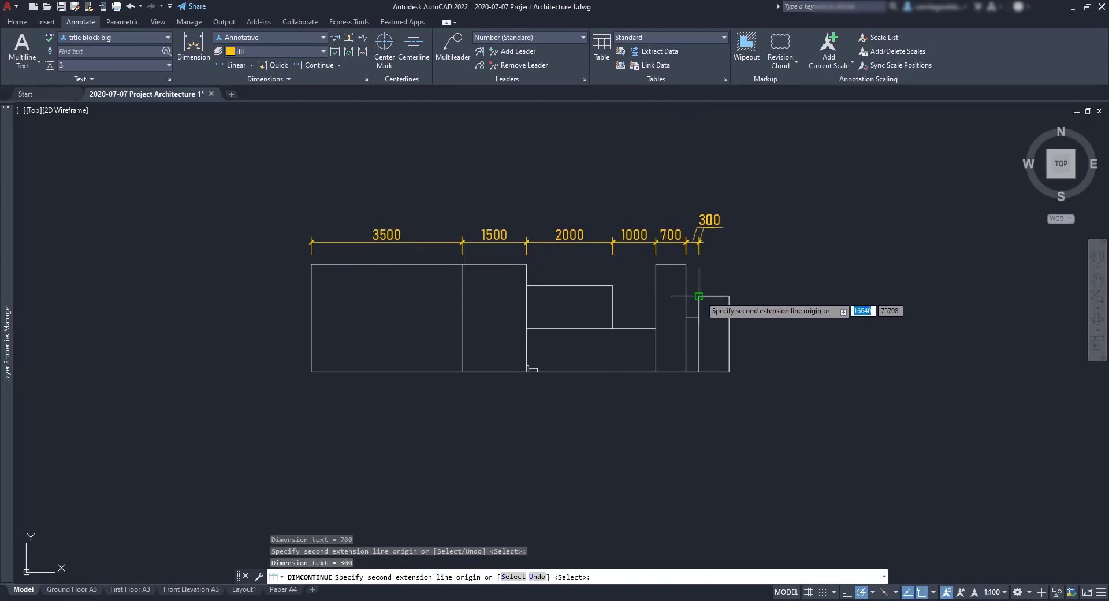
click(284, 590)
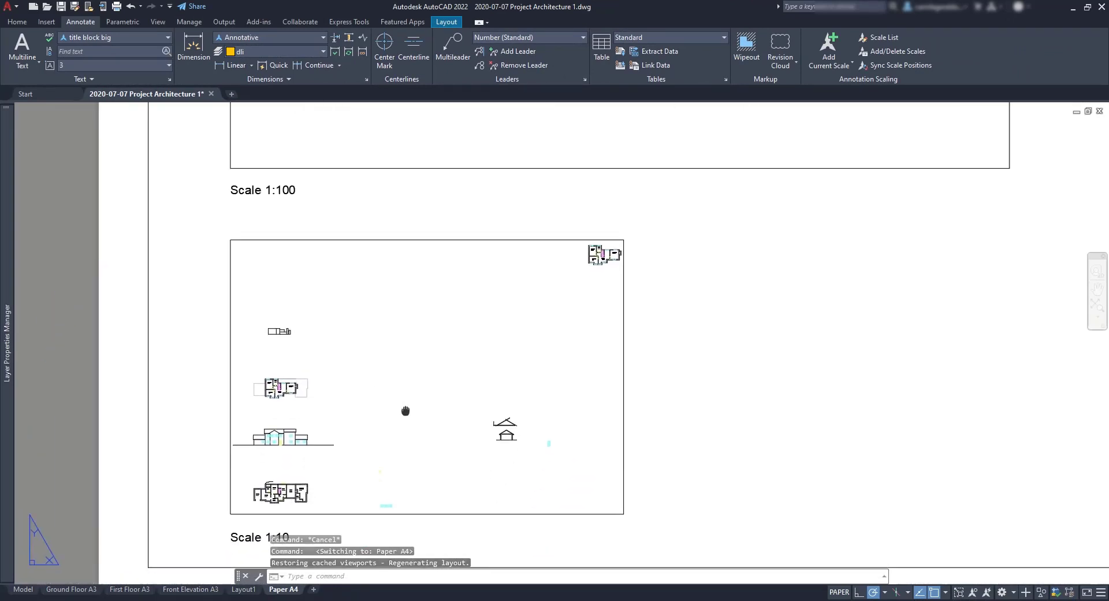
double_click(405, 411)
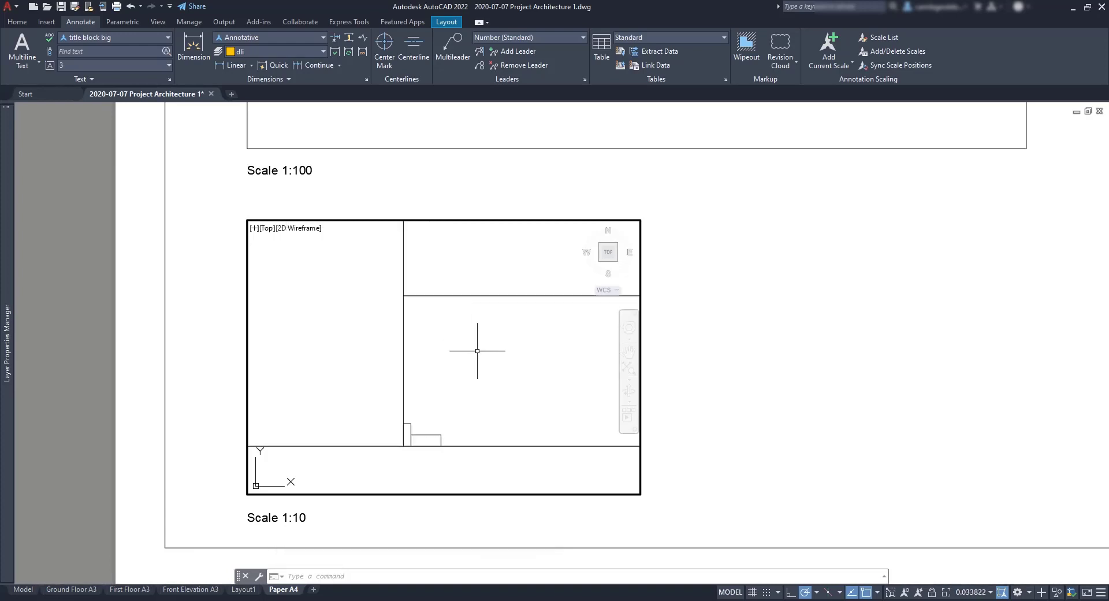
click(1002, 591)
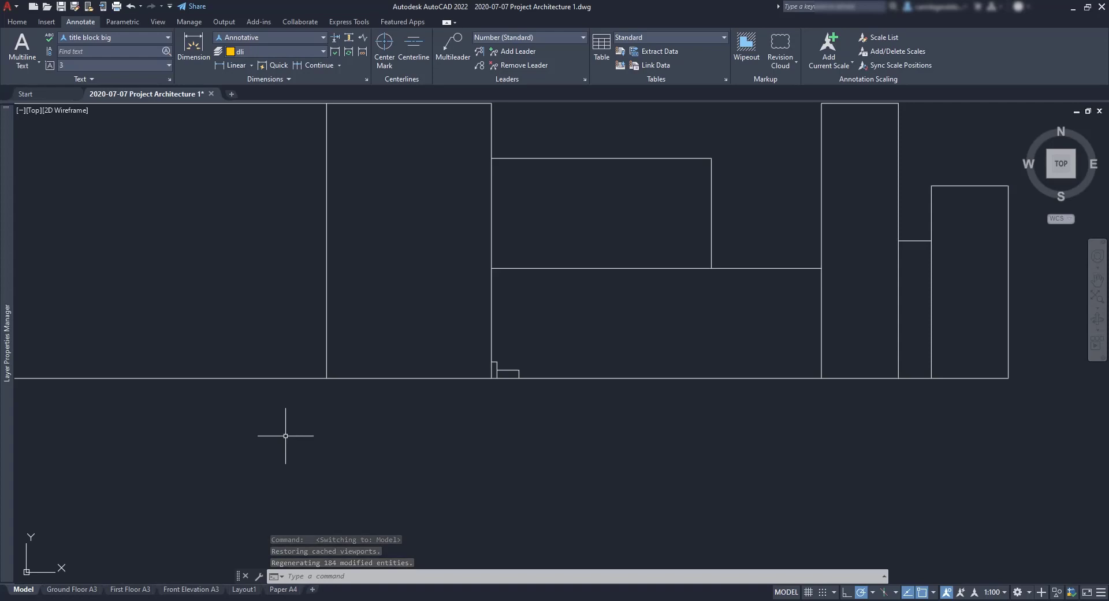
Switch annotation scale to 1:10 and place a 50 DLI dimension above the step.
click(992, 591)
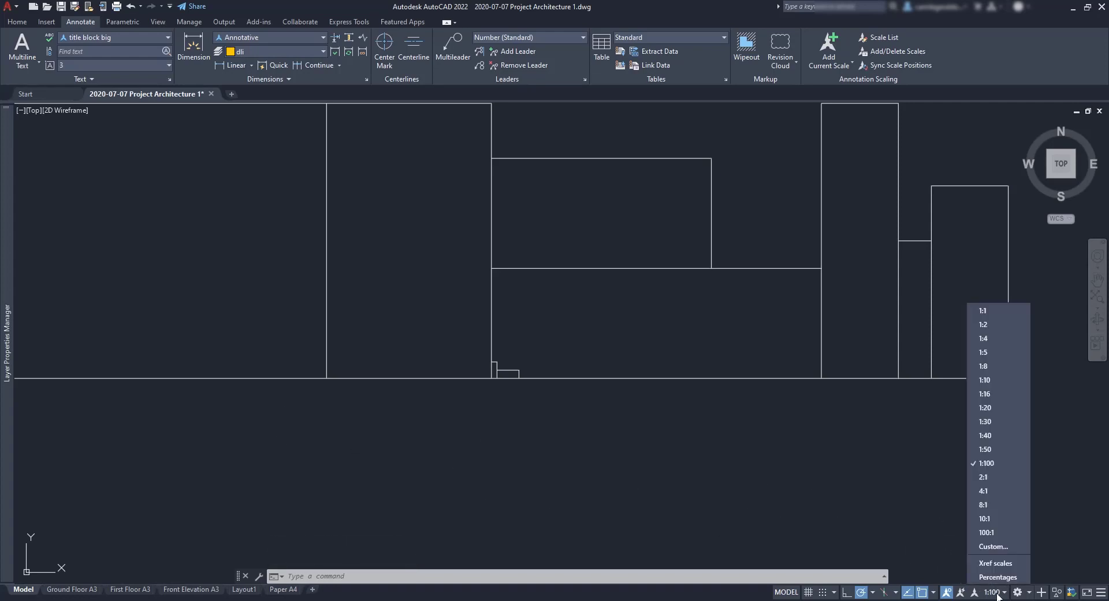
click(984, 380)
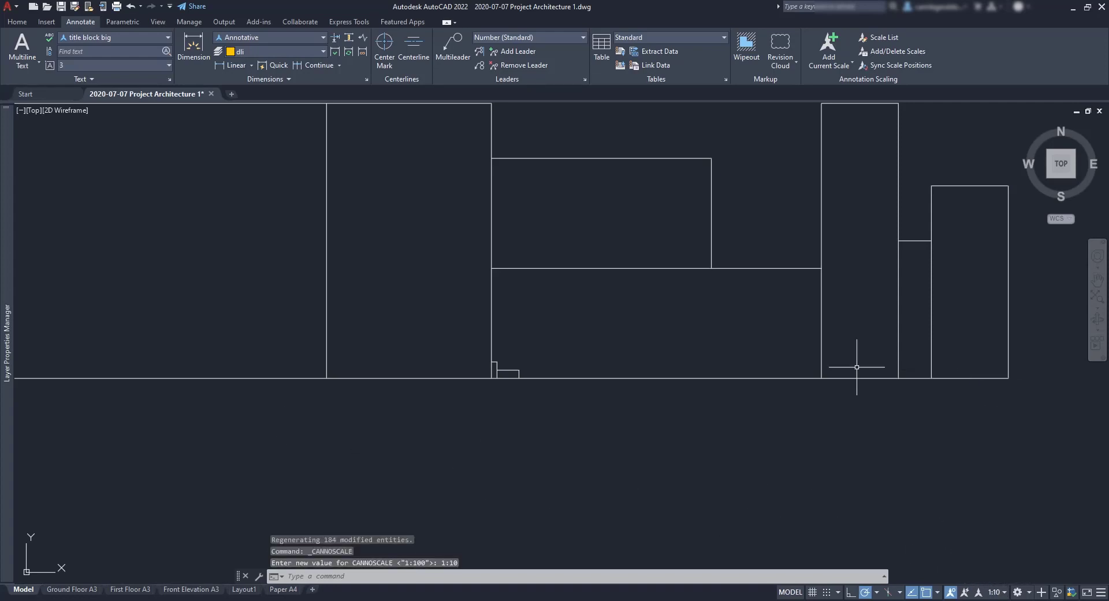
mouse_move(689, 348)
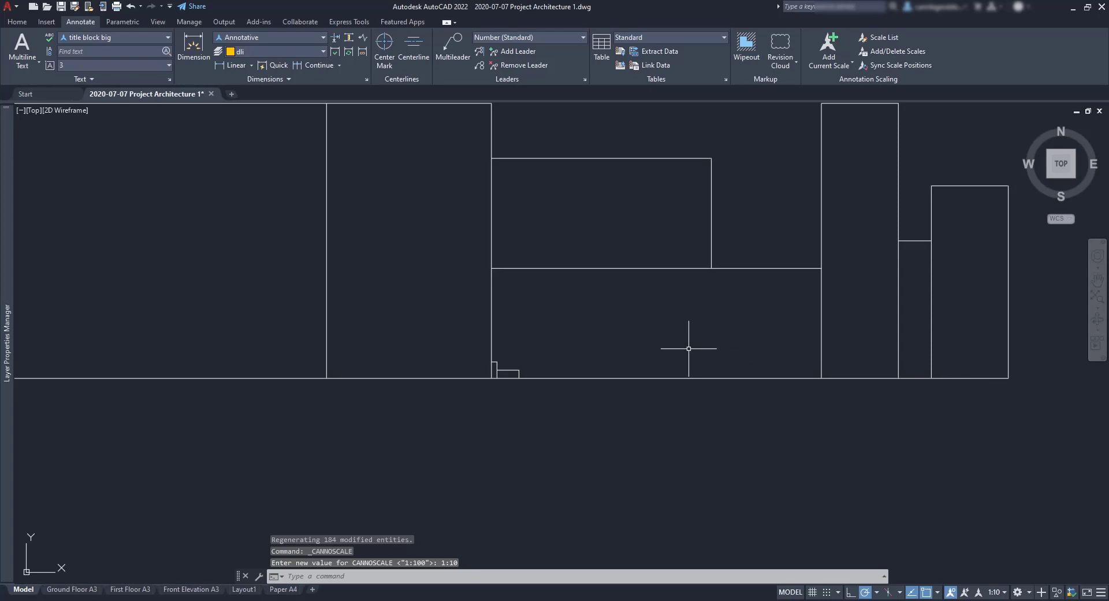
text(DLI)
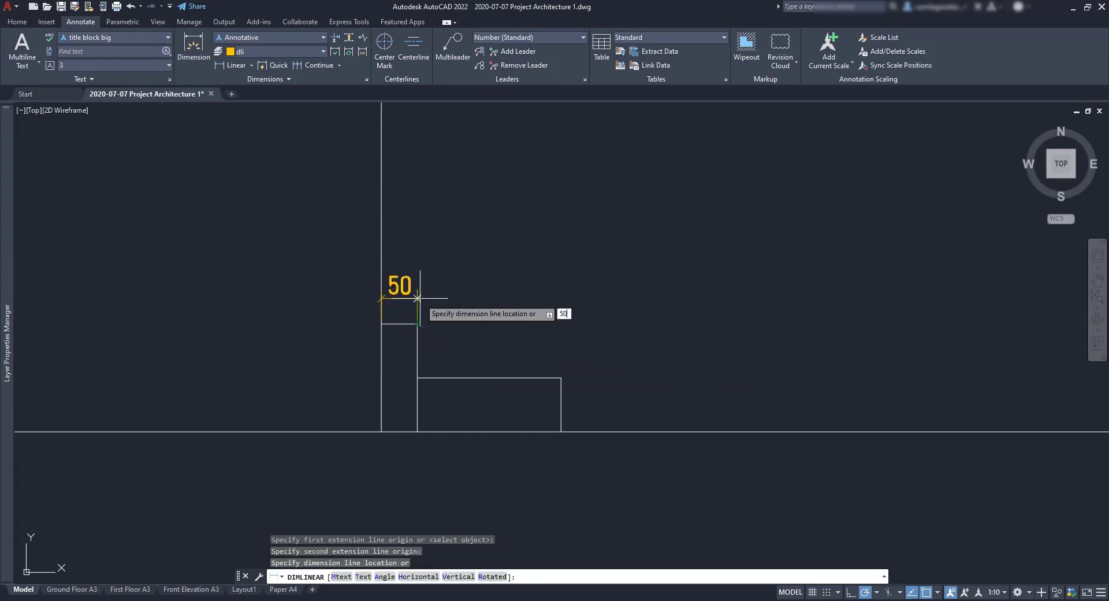
click(419, 298)
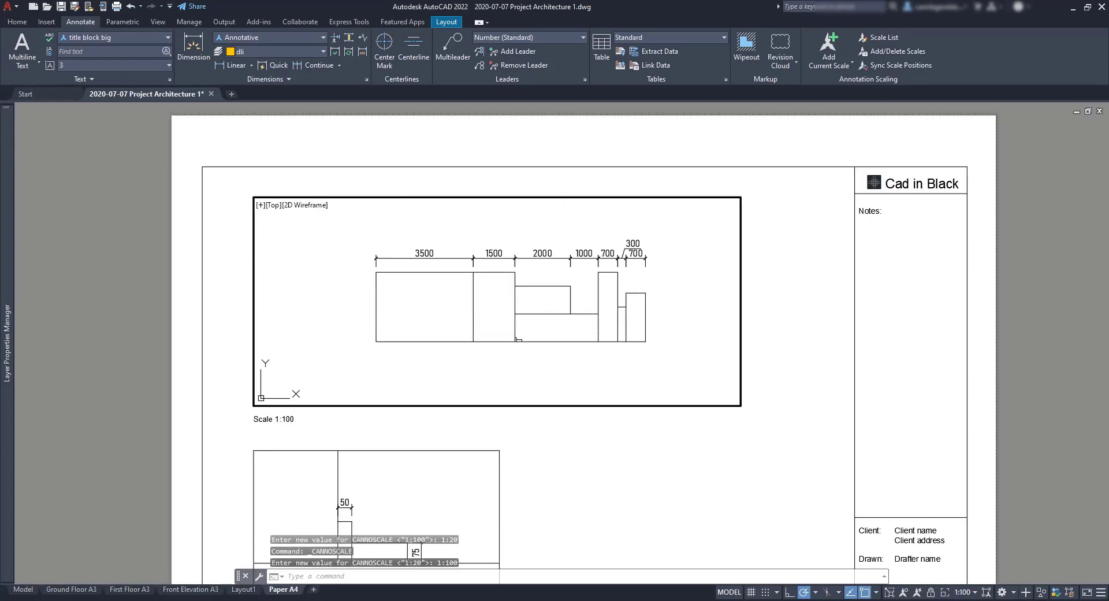
Set the annotation scale to 1:50 from the scale list.
click(965, 592)
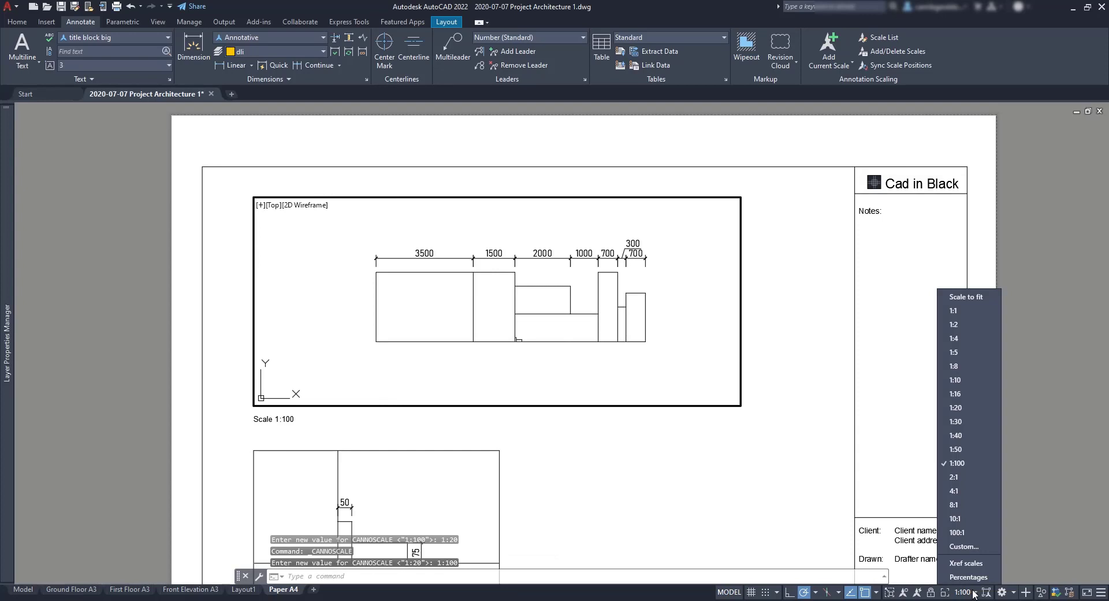
click(928, 457)
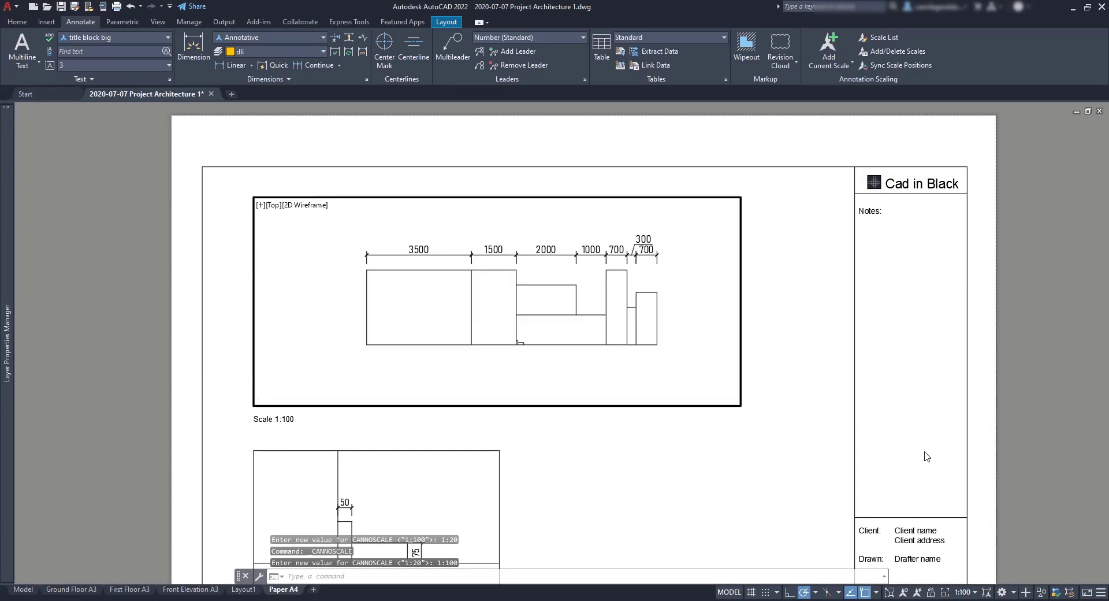
text(1:50)
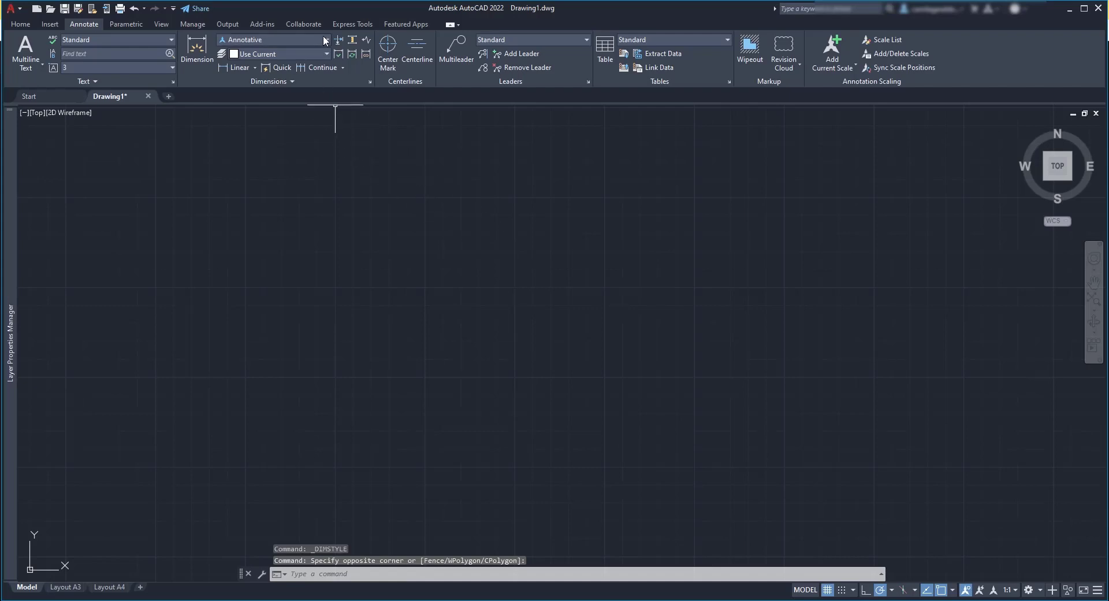
Open the Dimension Style Manager from the Annotate tab dropdown and start a new style.
click(323, 40)
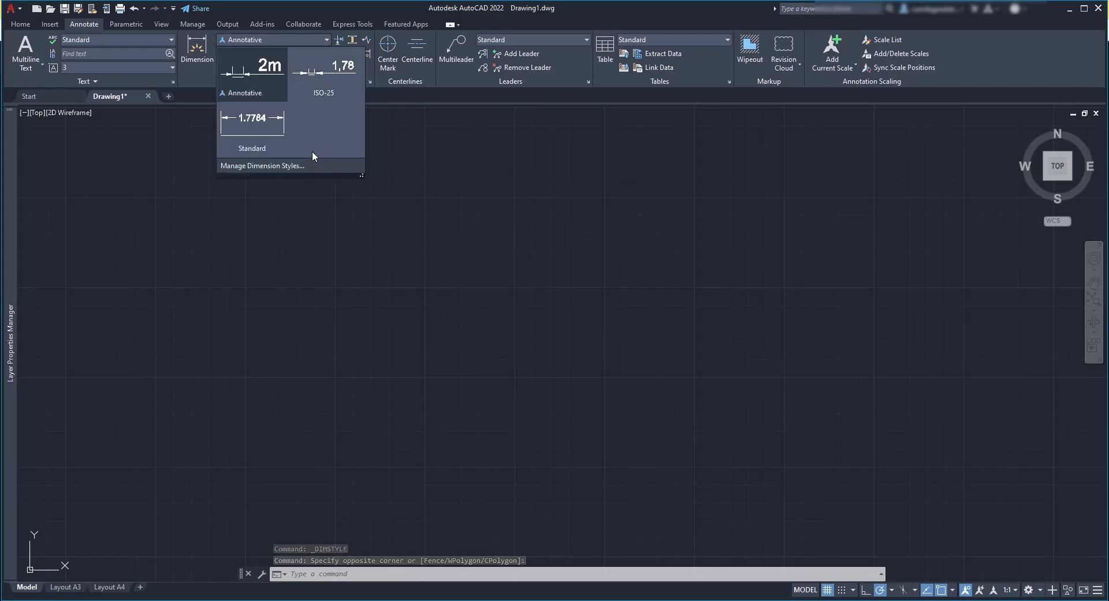
click(262, 166)
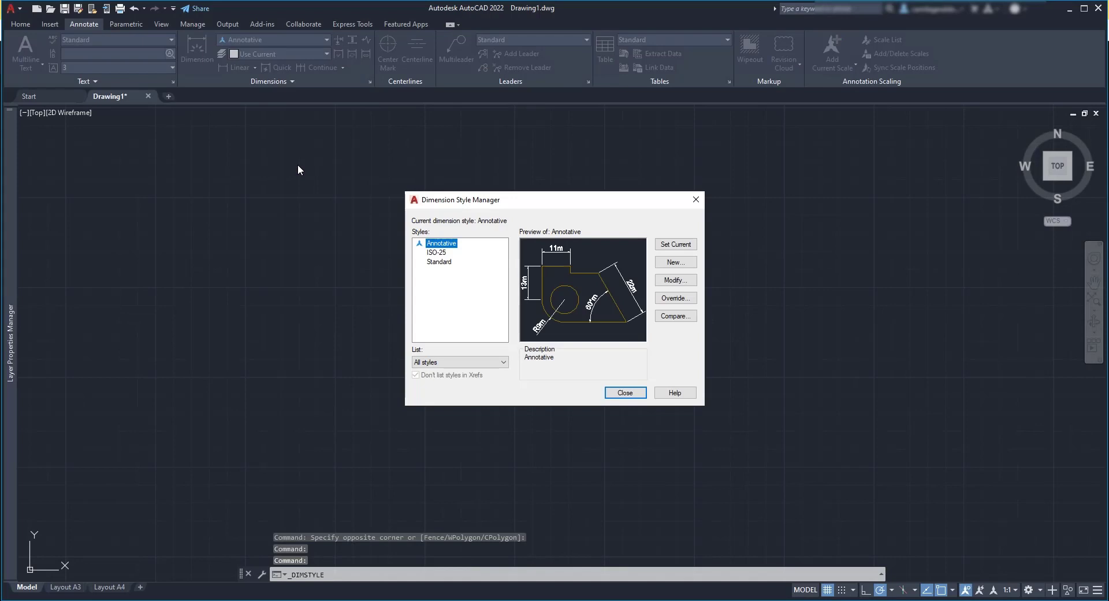
mouse_move(470, 287)
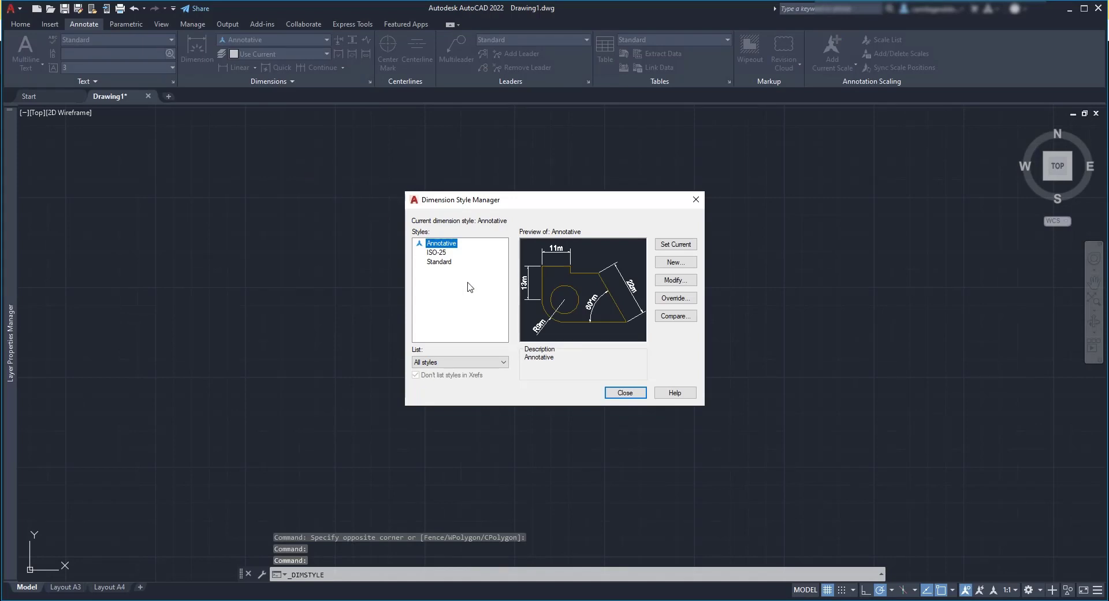
mouse_move(477, 283)
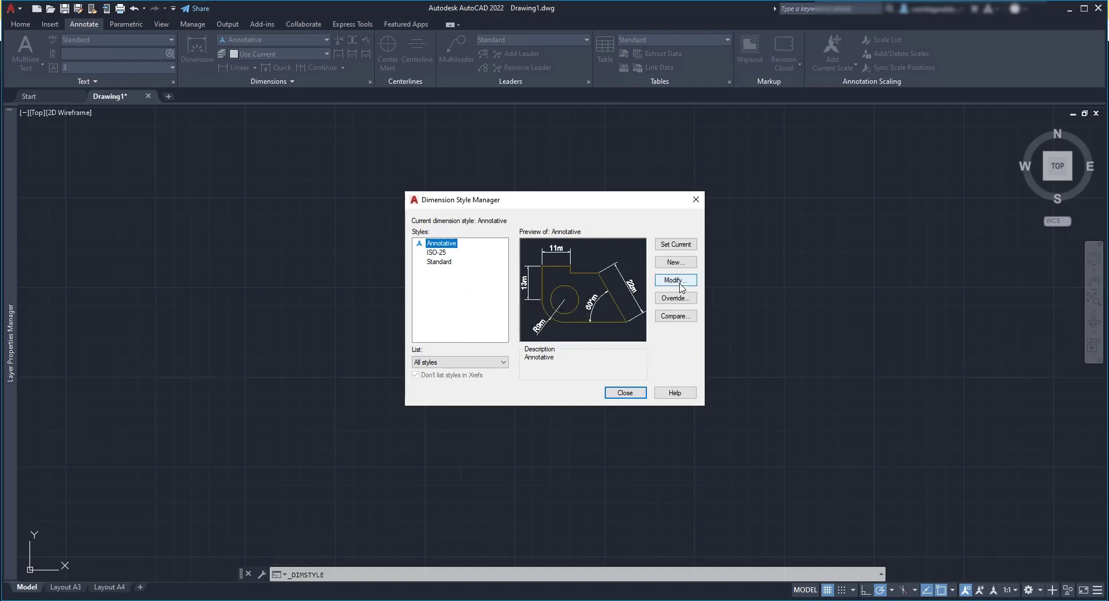
click(675, 280)
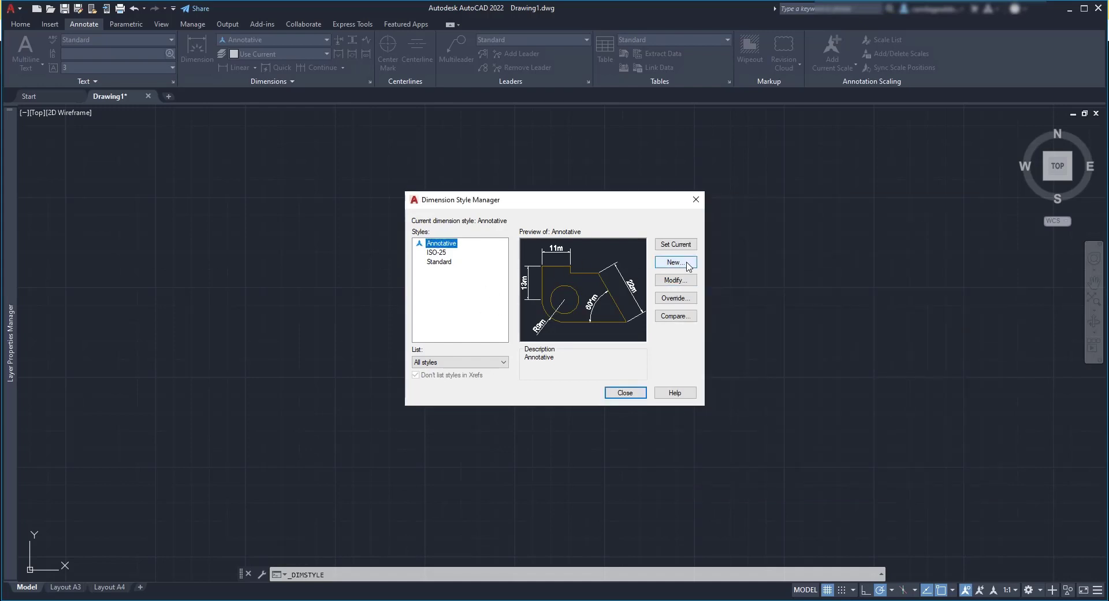
Name a new dimension style 'Style1 (suffix mm)' and continue to its settings.
click(676, 262)
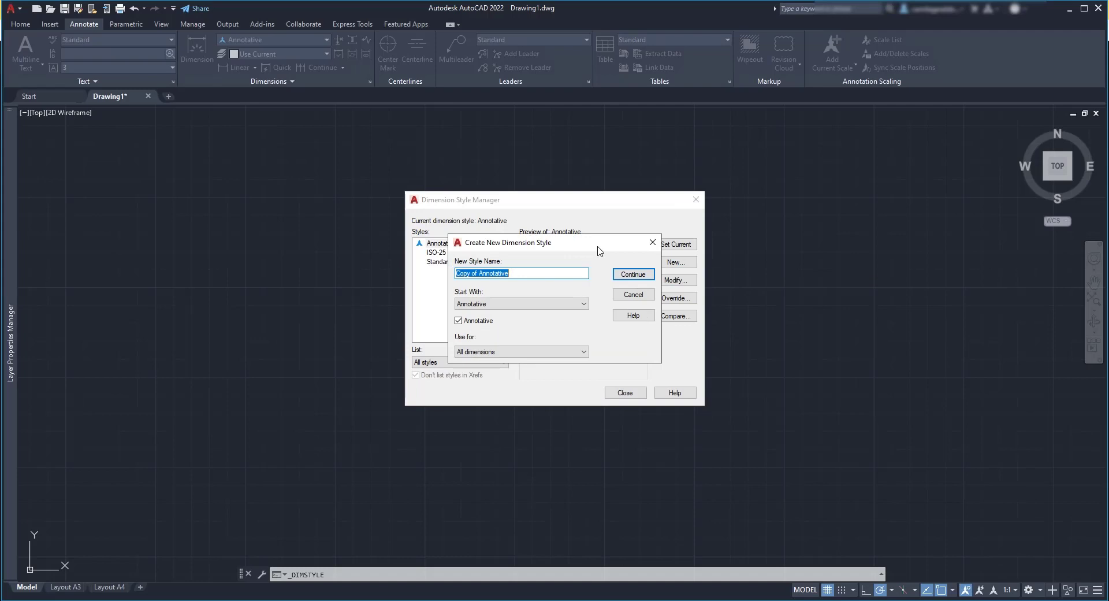
text(Style1 - (sufix mm))
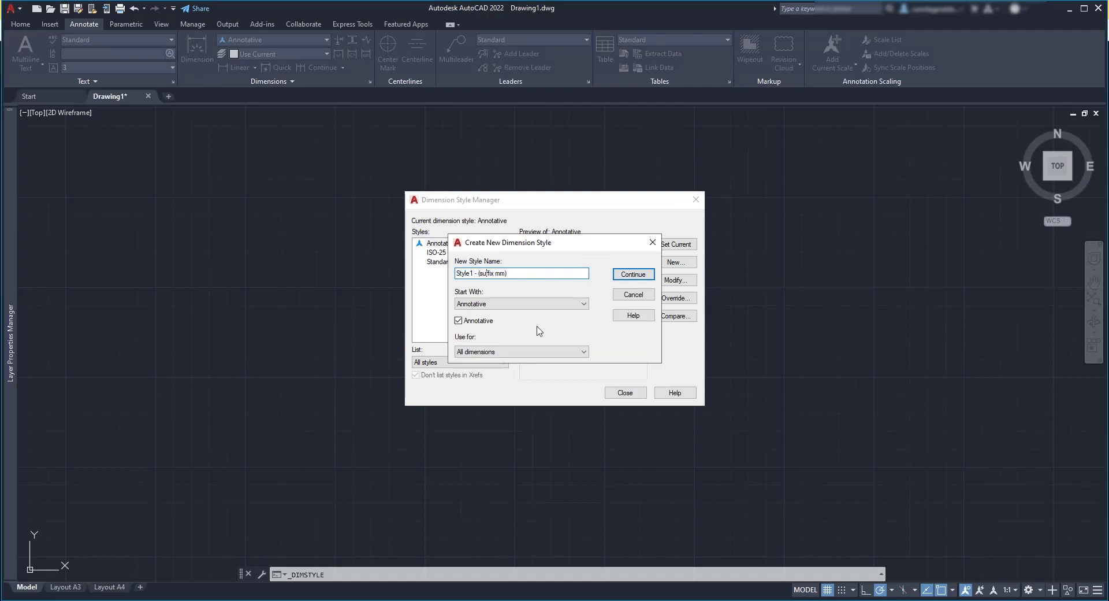
click(521, 273)
text(f)
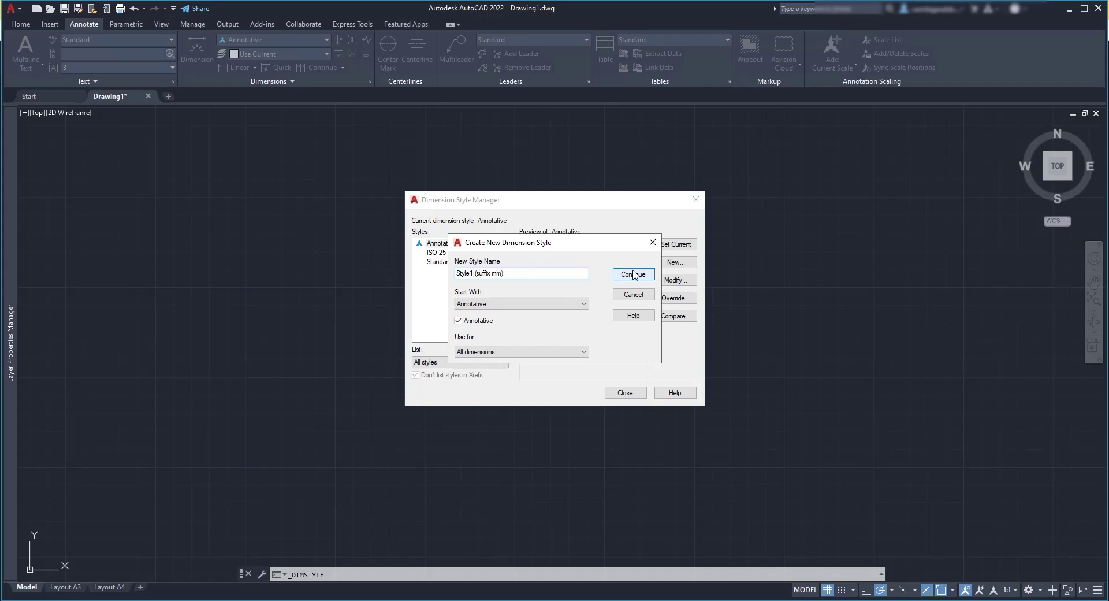
click(633, 273)
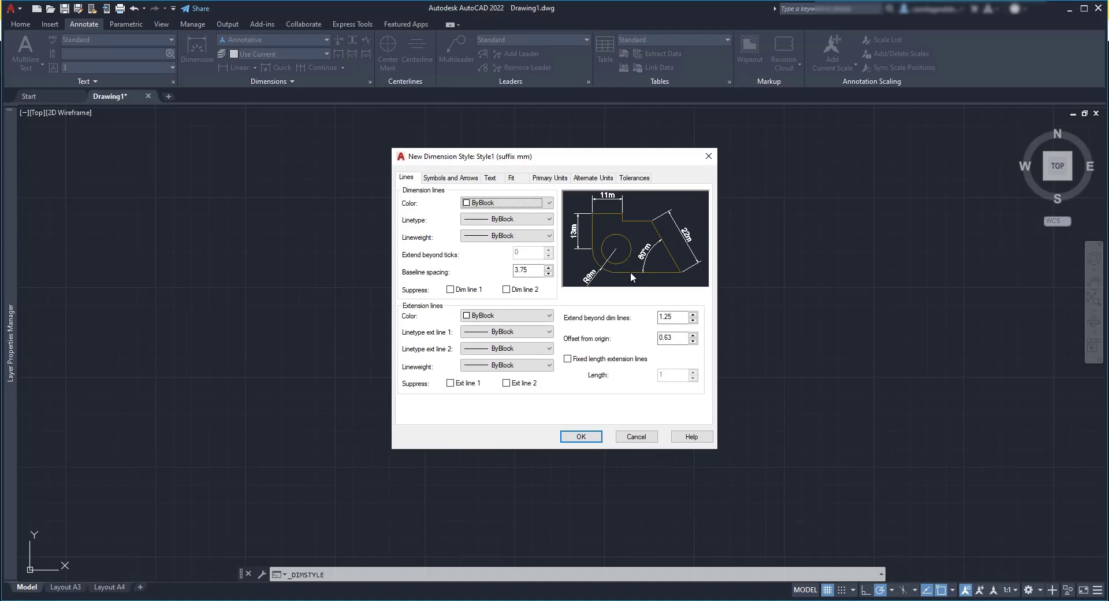
Set Style1's primary units to precision 0 with an 'mm' suffix and save it.
click(491, 177)
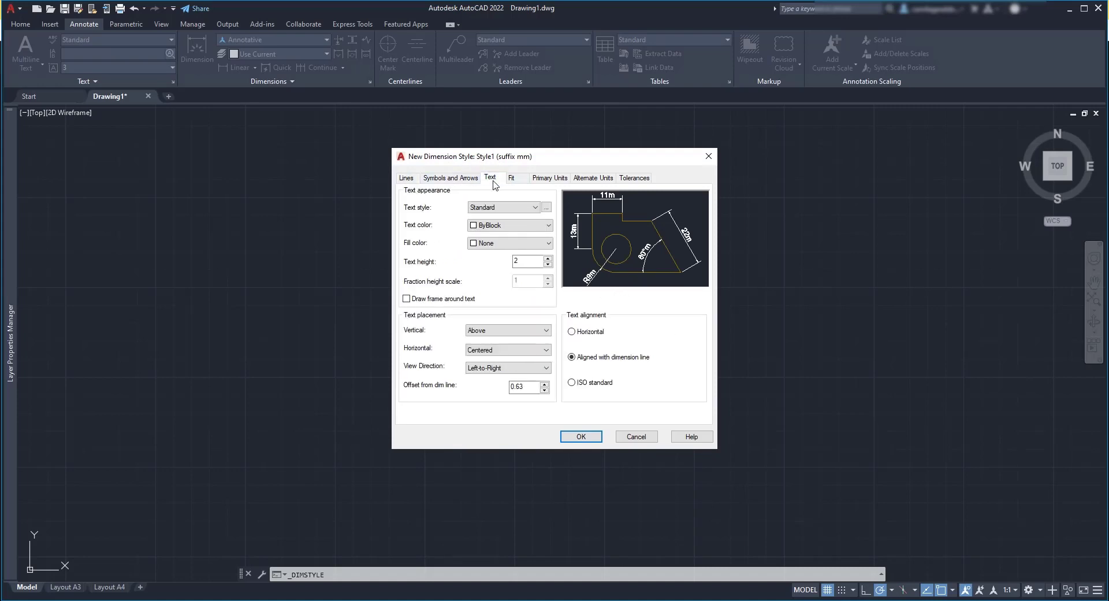
mouse_move(512, 319)
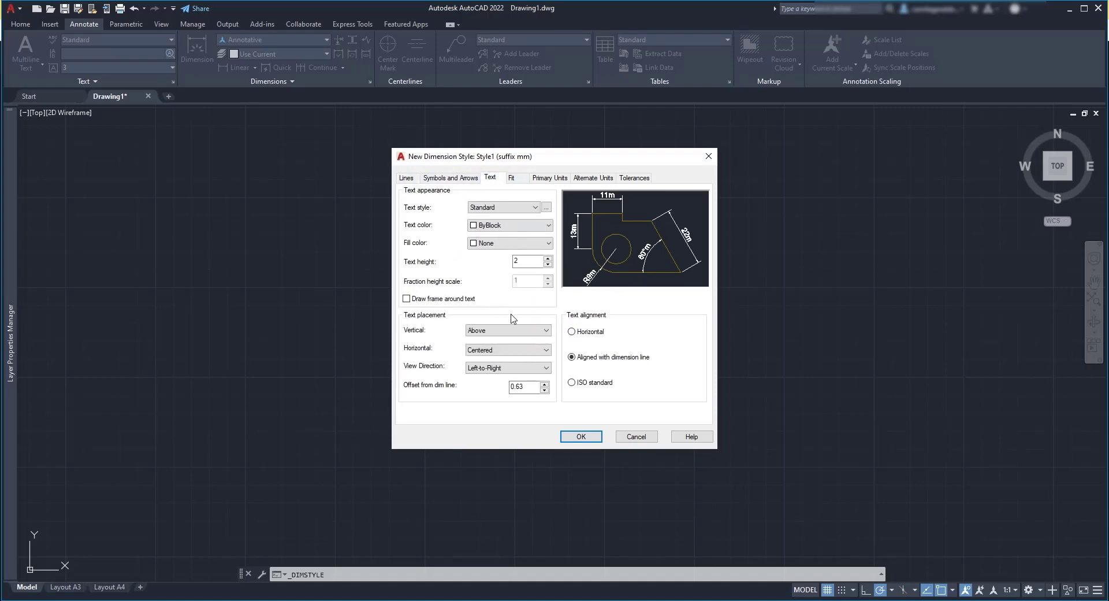
mouse_move(493, 289)
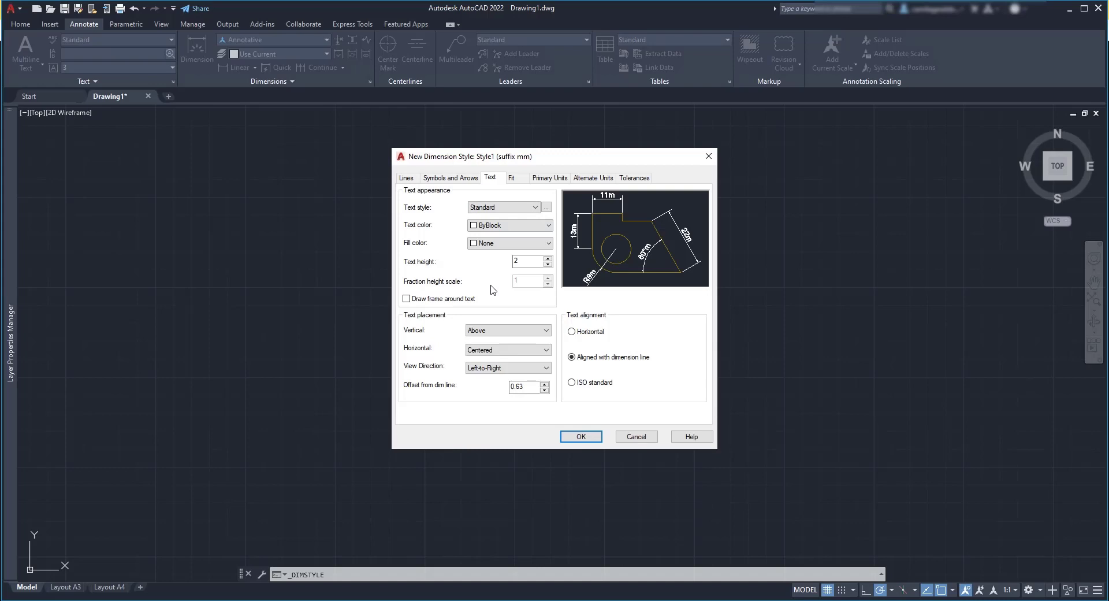
click(549, 178)
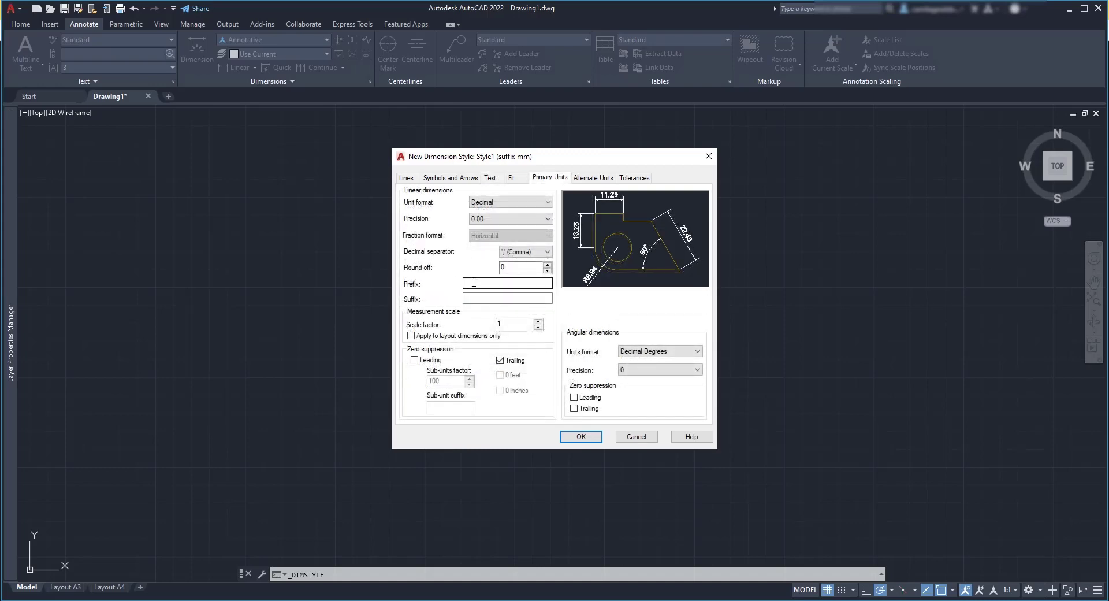
text(mm)
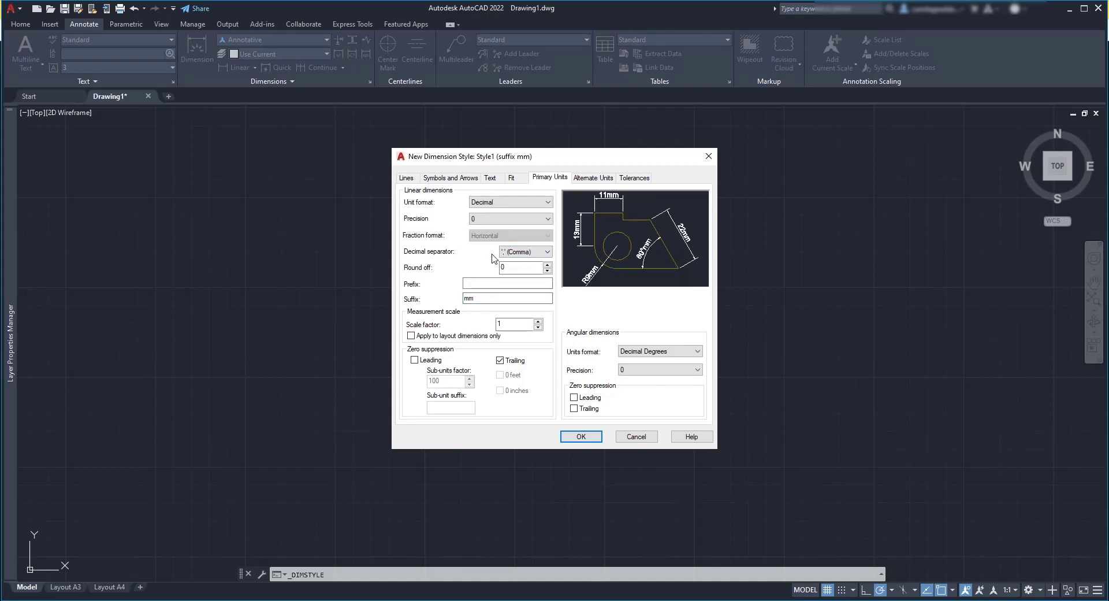
click(581, 436)
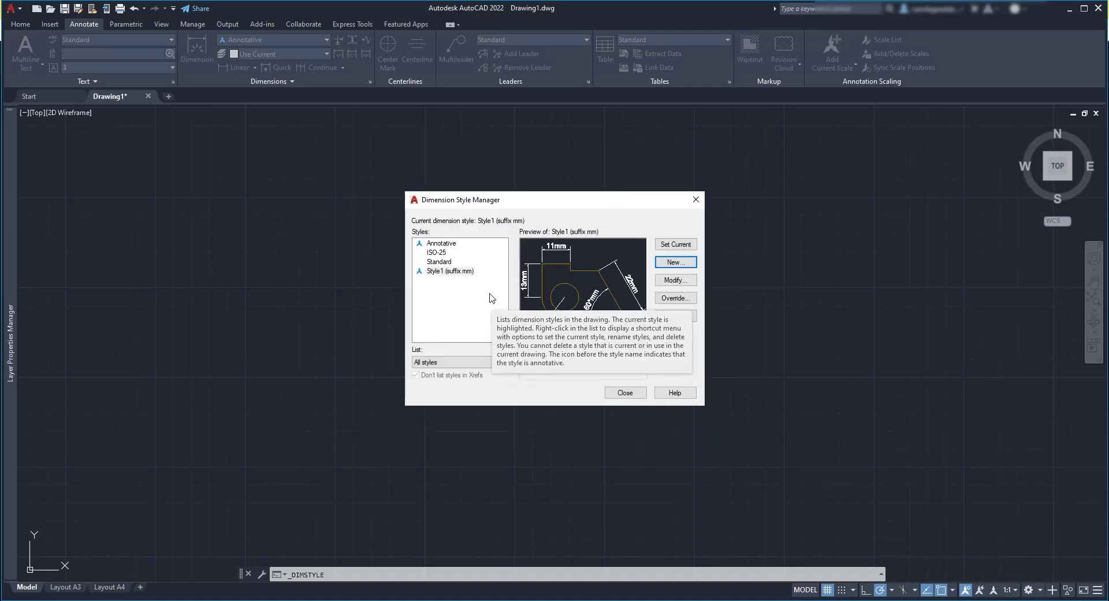
mouse_move(459, 312)
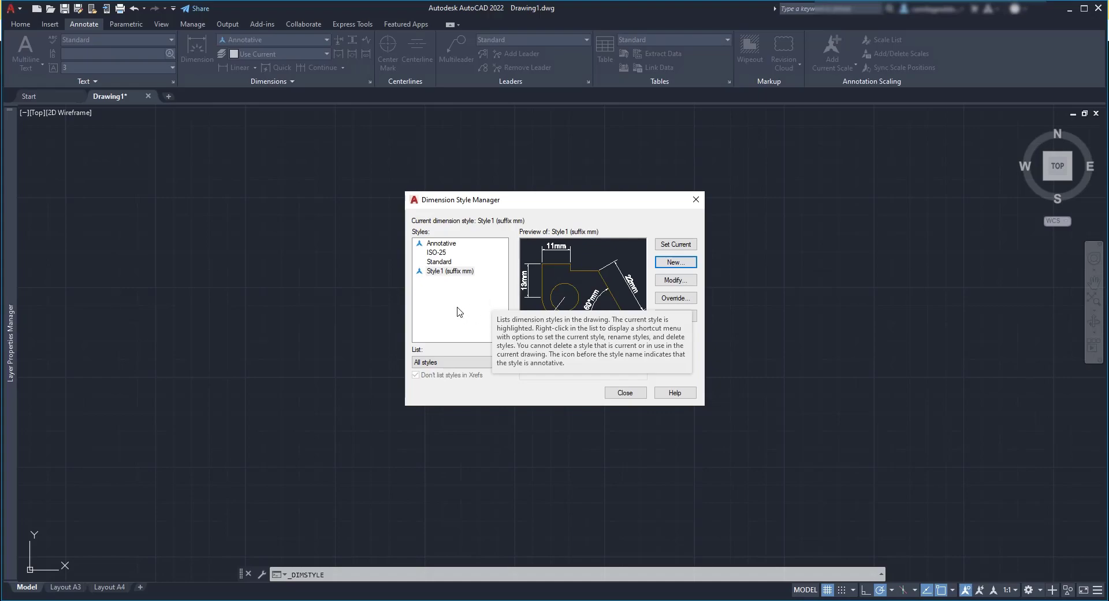
Create Style2 (suffix m) with scale factor 0.001 and 'm' suffix, then close the manager.
click(675, 262)
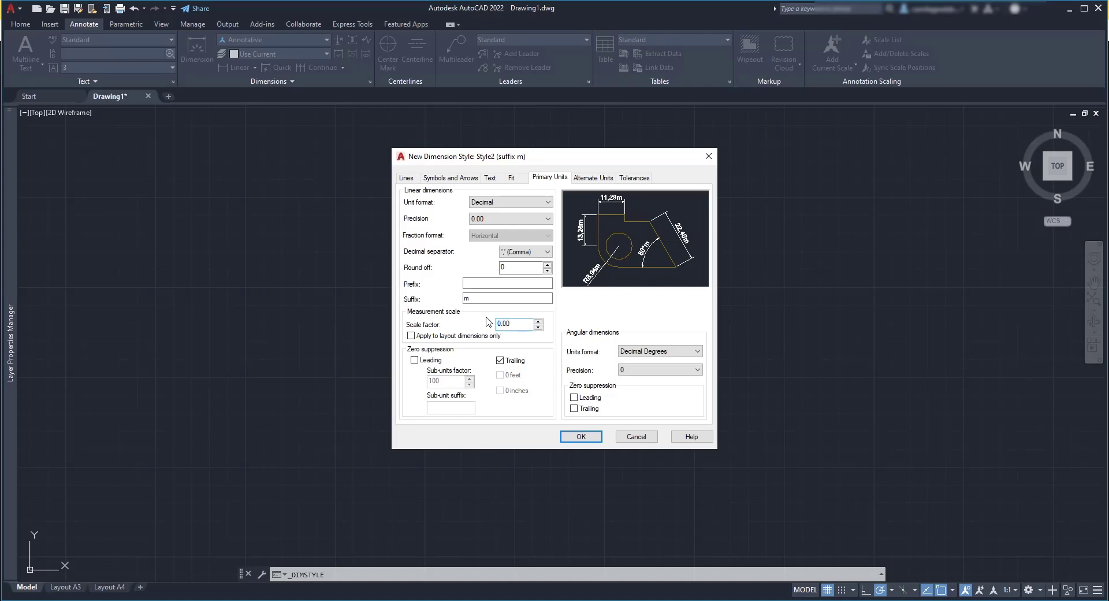
text(0.001)
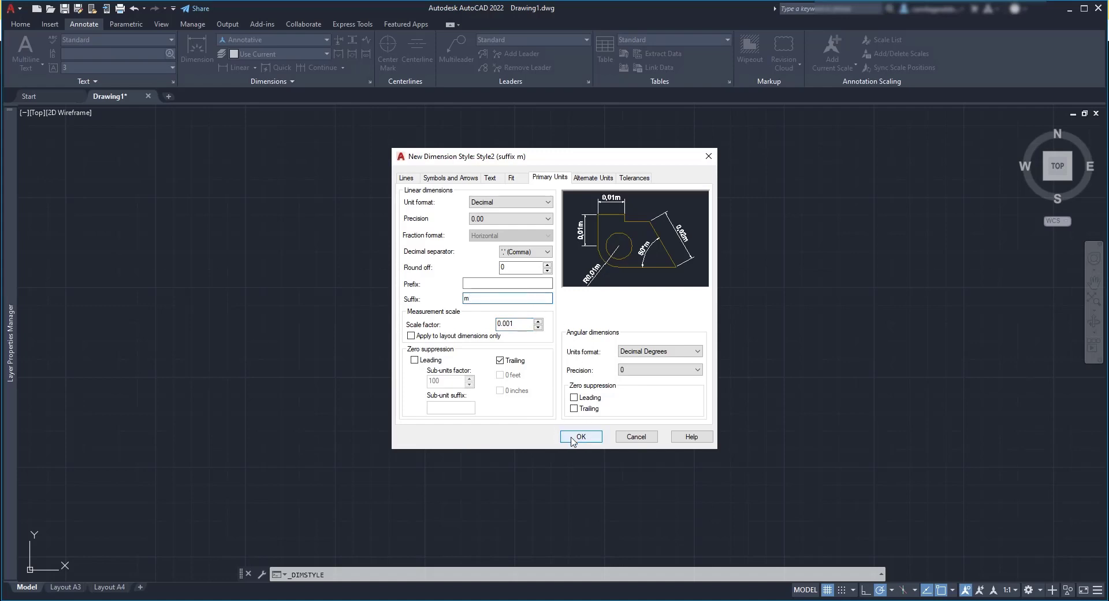
click(581, 436)
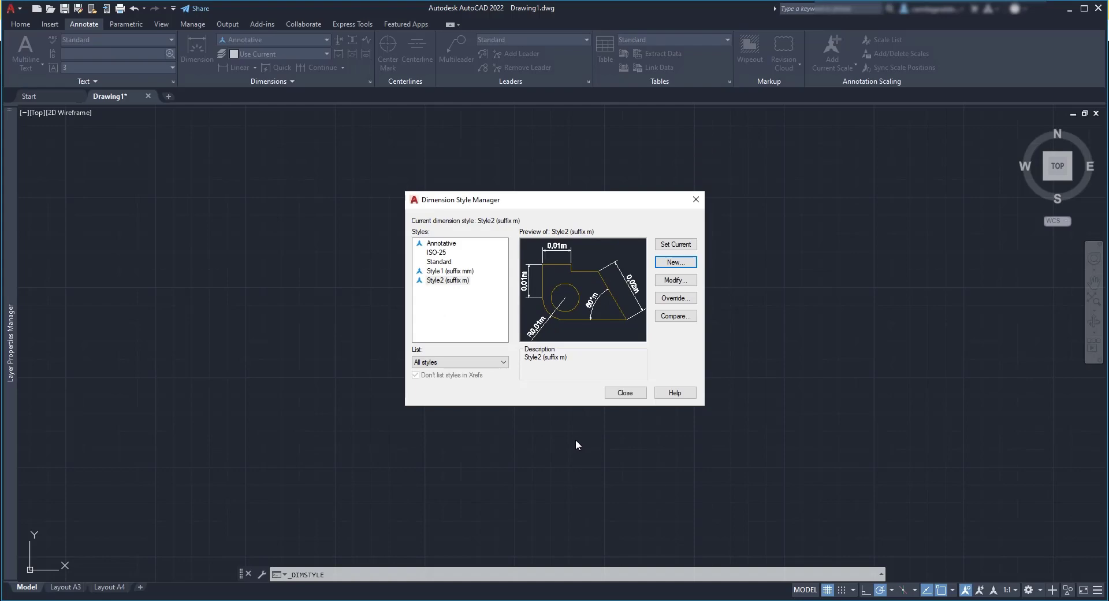
click(625, 392)
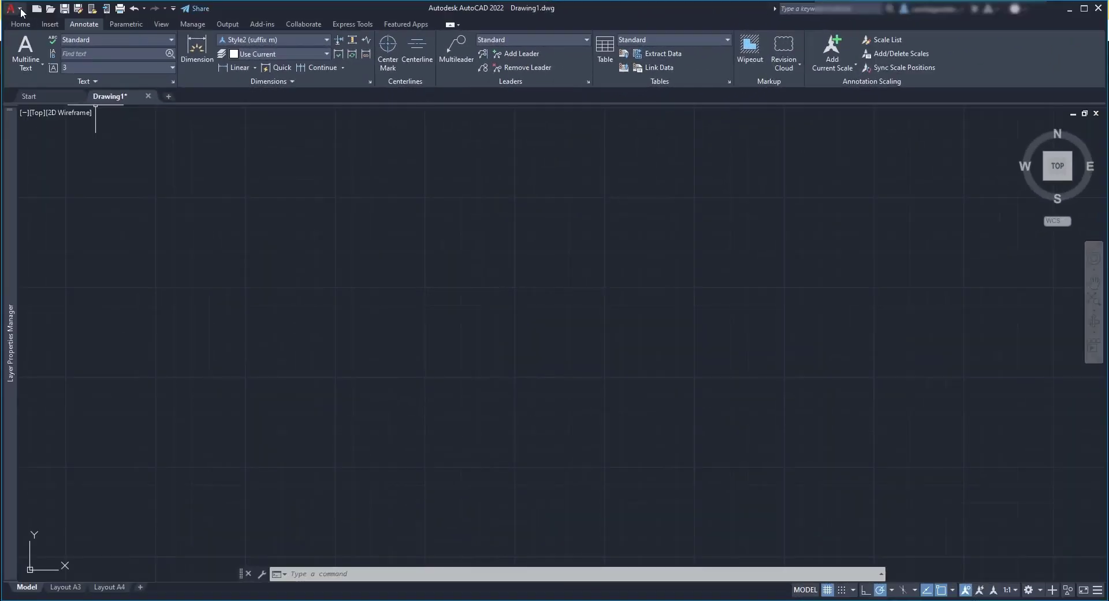
Save As a Drawing Template, browsing into the Personalized templates folder.
click(8, 8)
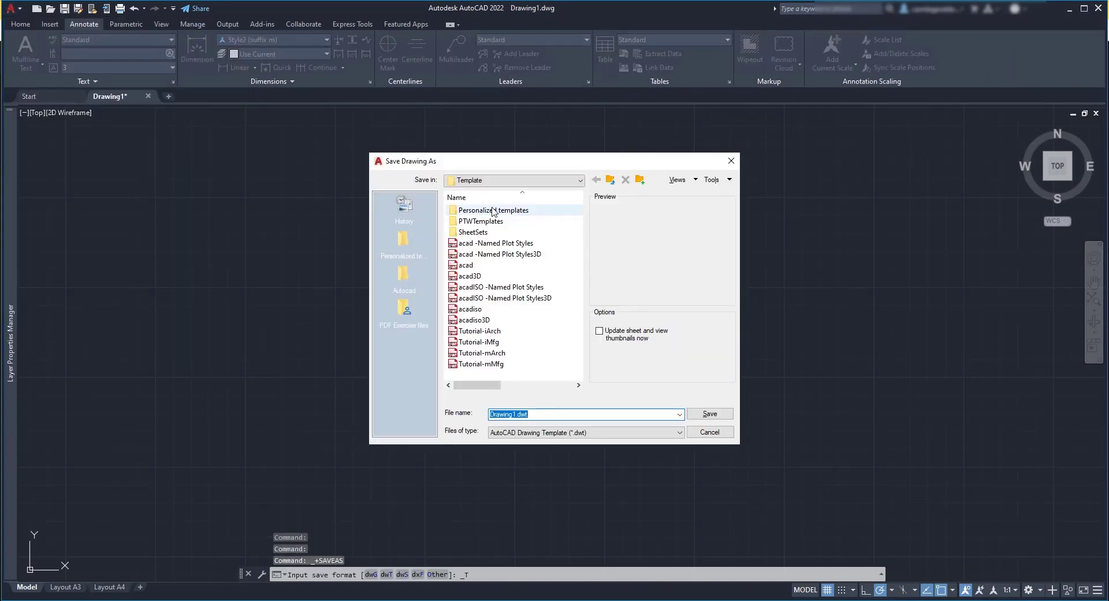
double_click(493, 211)
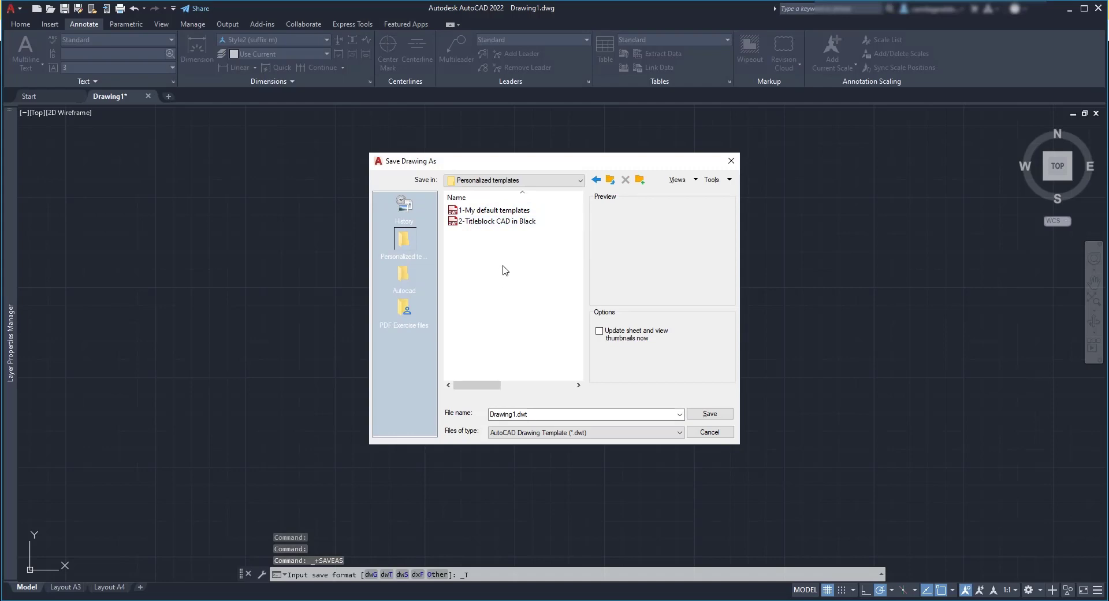